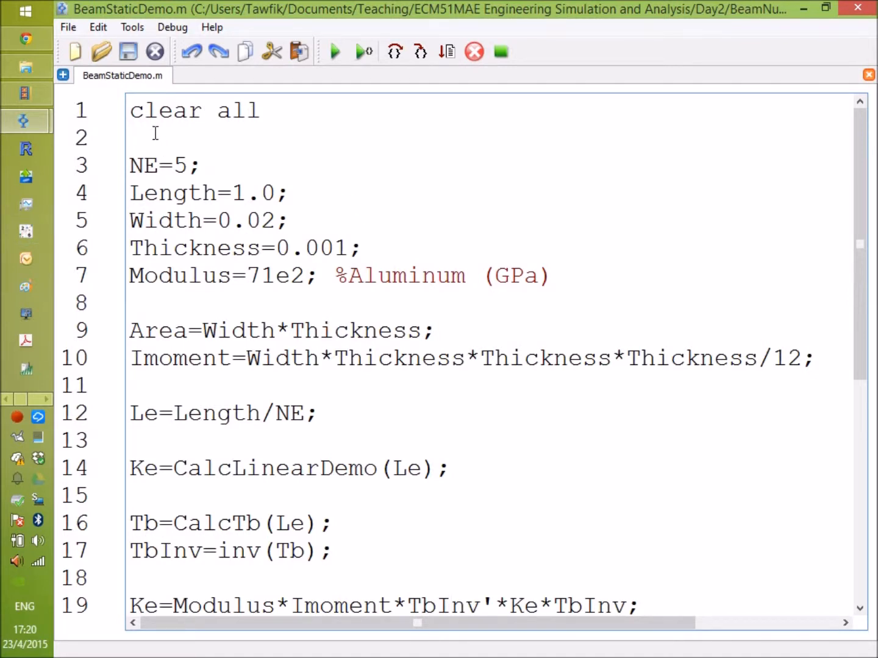
mouse_move(762, 294)
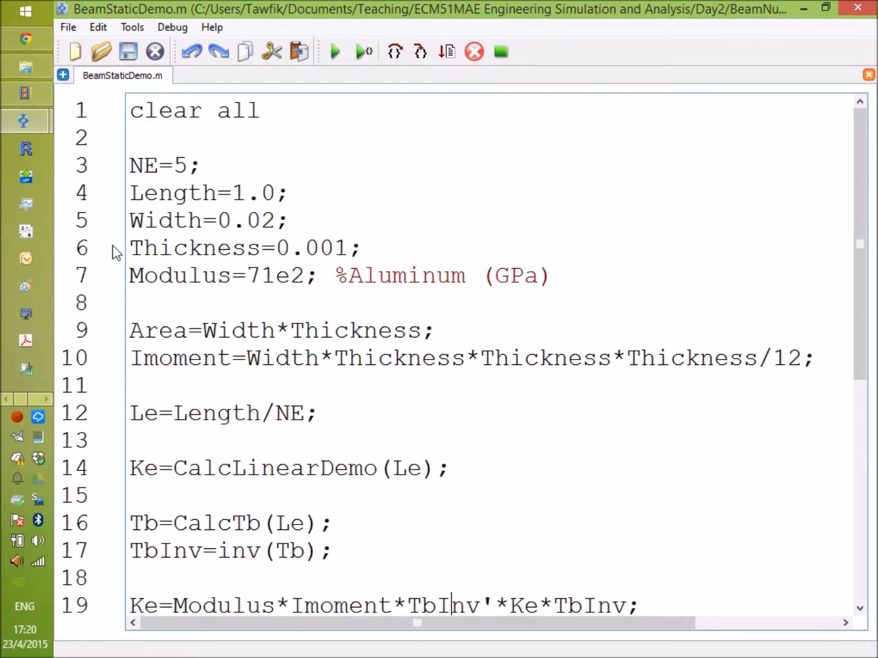
mouse_move(270, 194)
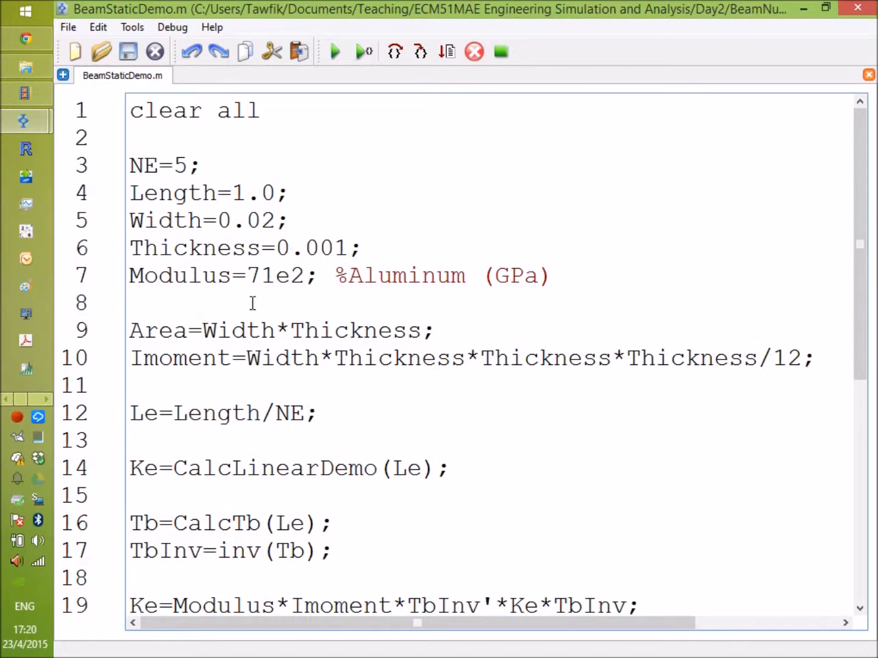
Step: Change the aluminium modulus on line 7 from 71e2 to 71e9
double_click(274, 275)
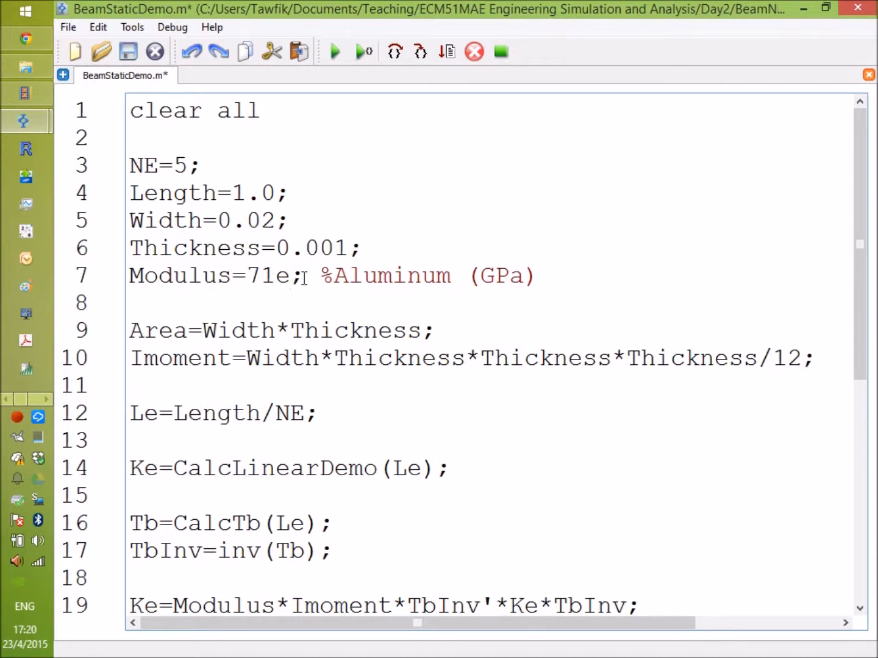
text(9)
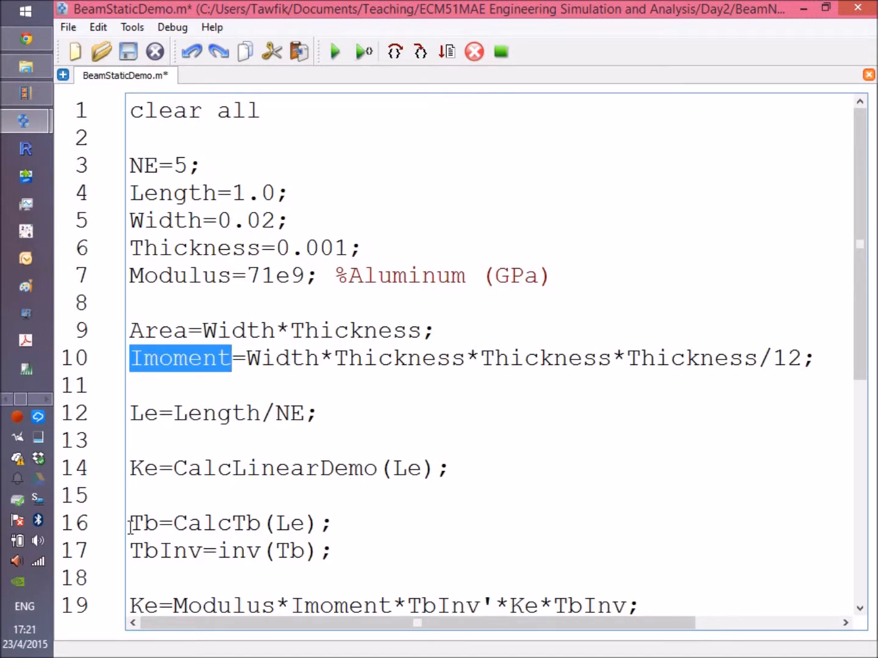
double_click(143, 412)
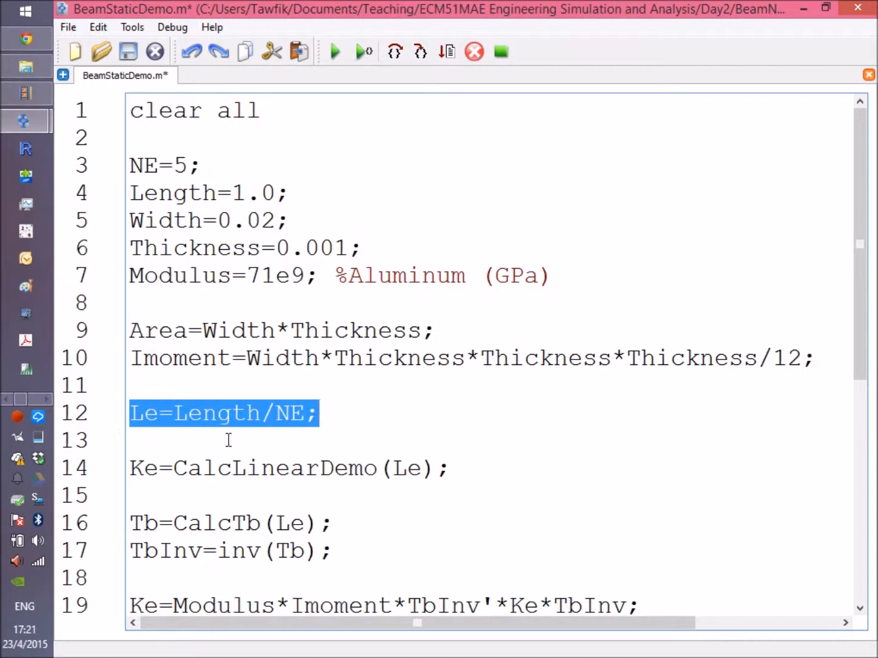
click(205, 412)
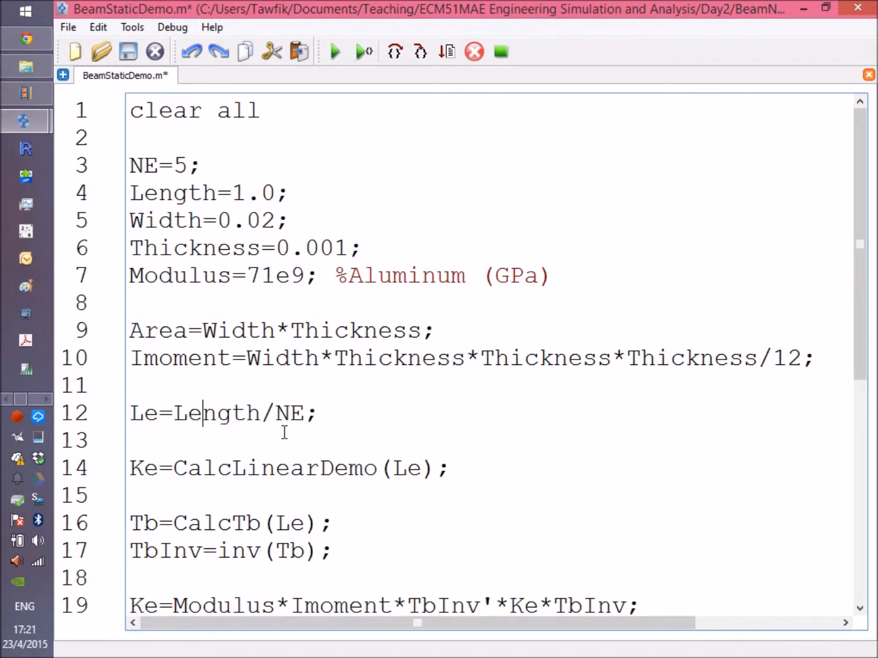
mouse_move(607, 429)
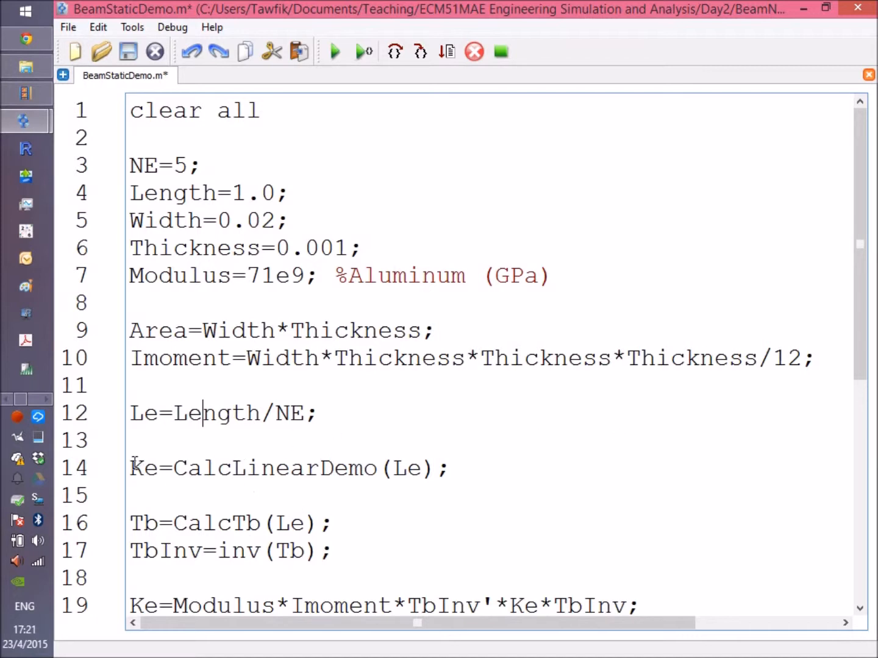
double_click(143, 468)
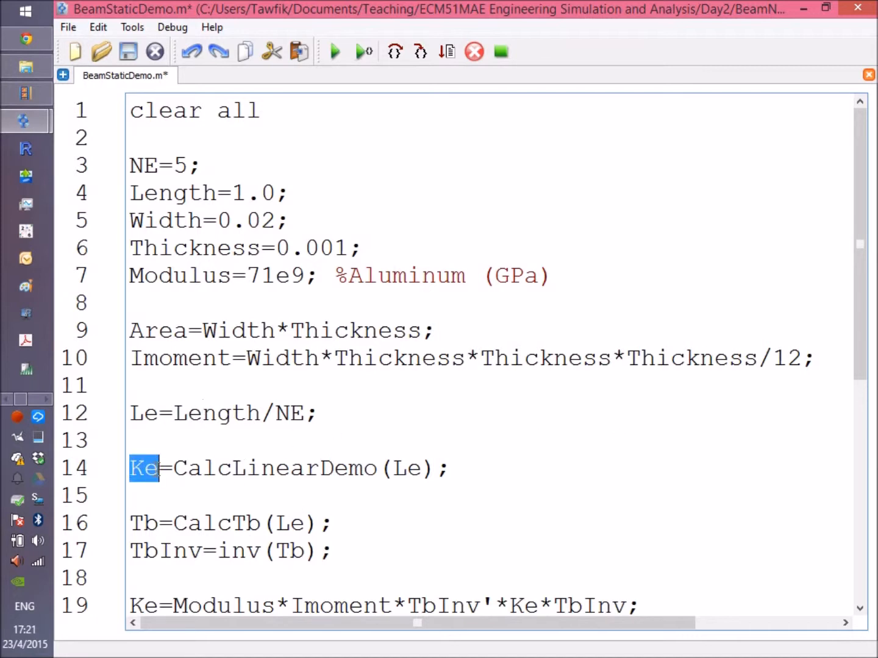
double_click(274, 468)
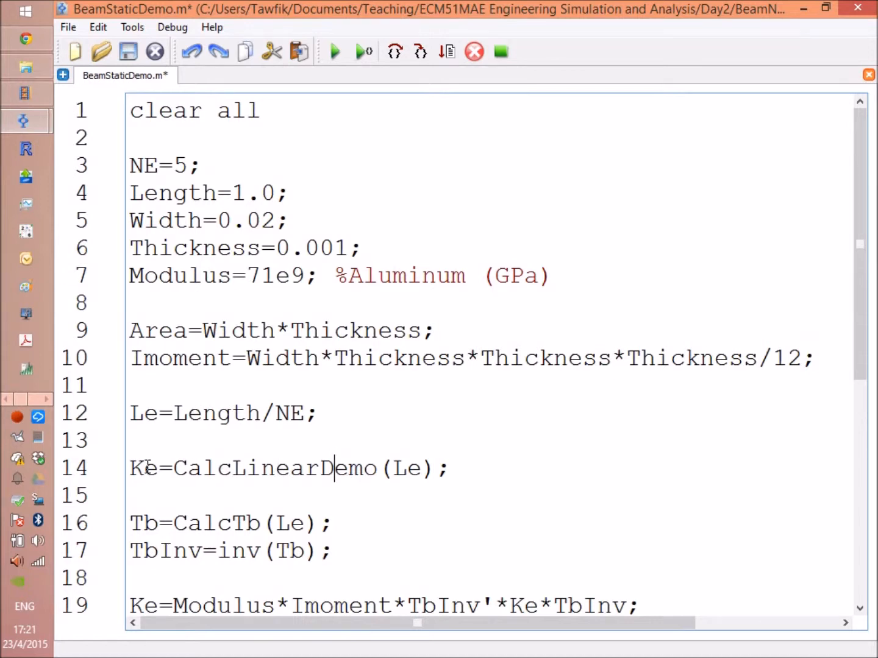
double_click(144, 468)
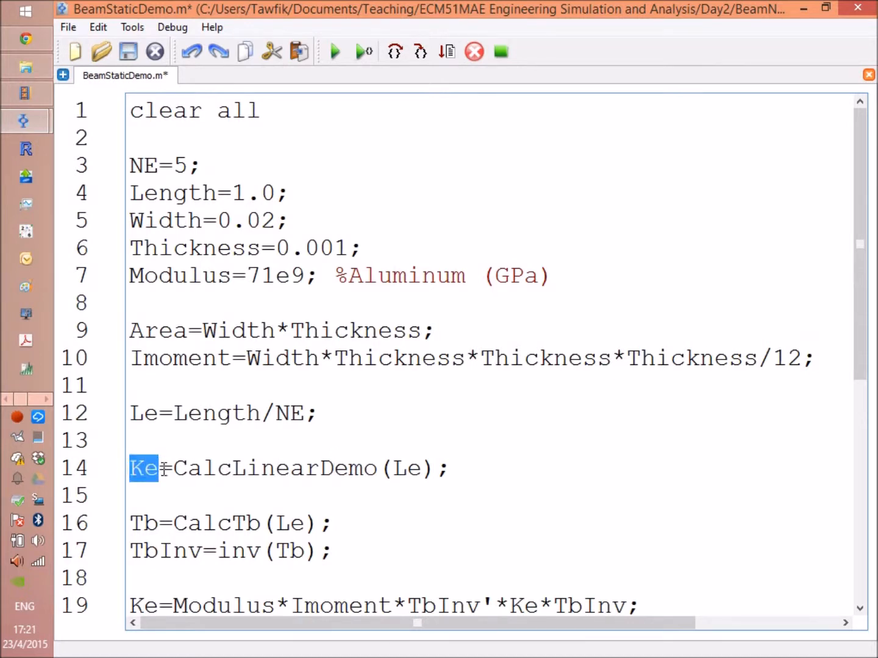
mouse_move(356, 468)
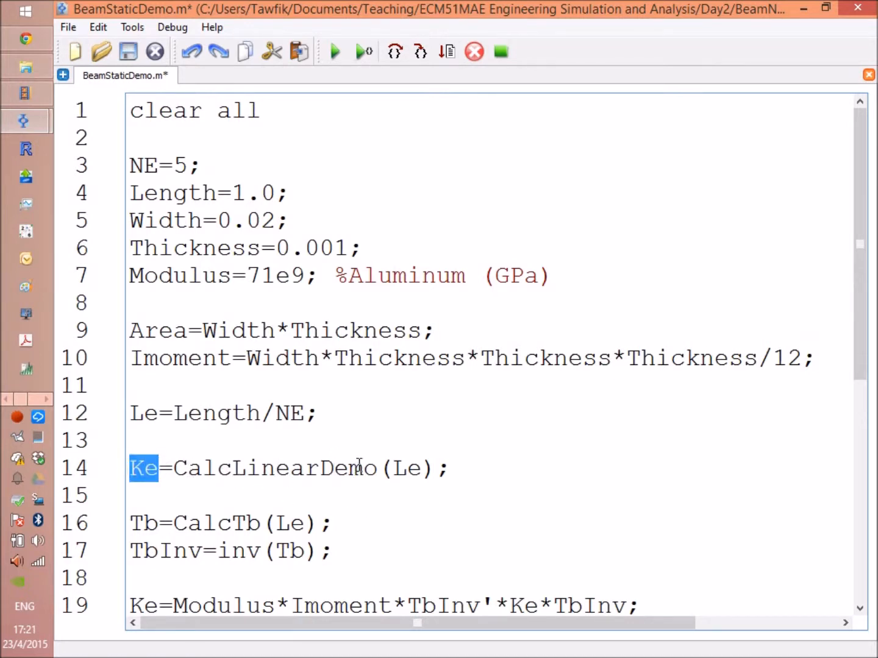
double_click(274, 468)
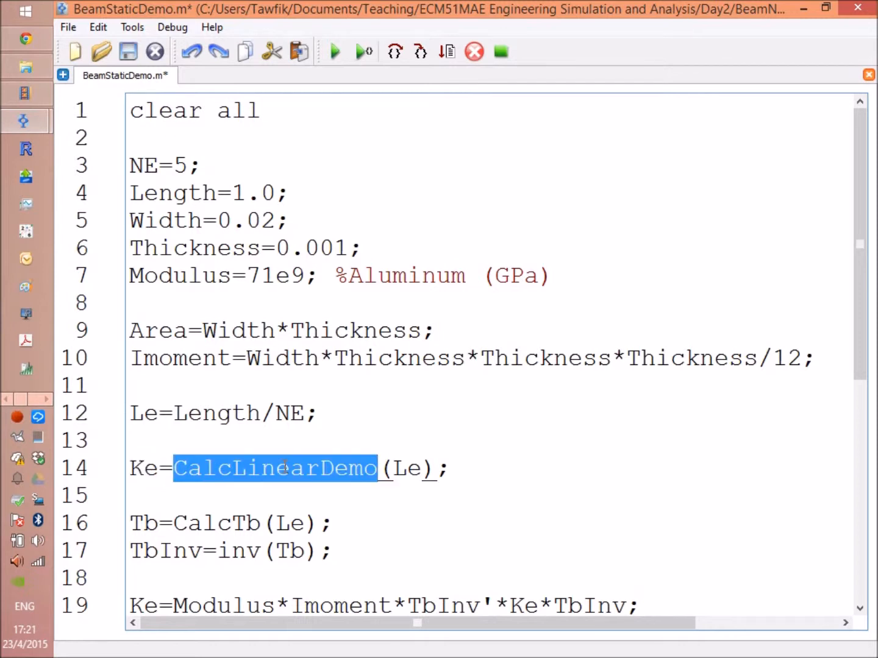
Step: Open CalcLinearDemo.m via Open Selection and review LengthX and the GaussConstants setup
right_click(274, 468)
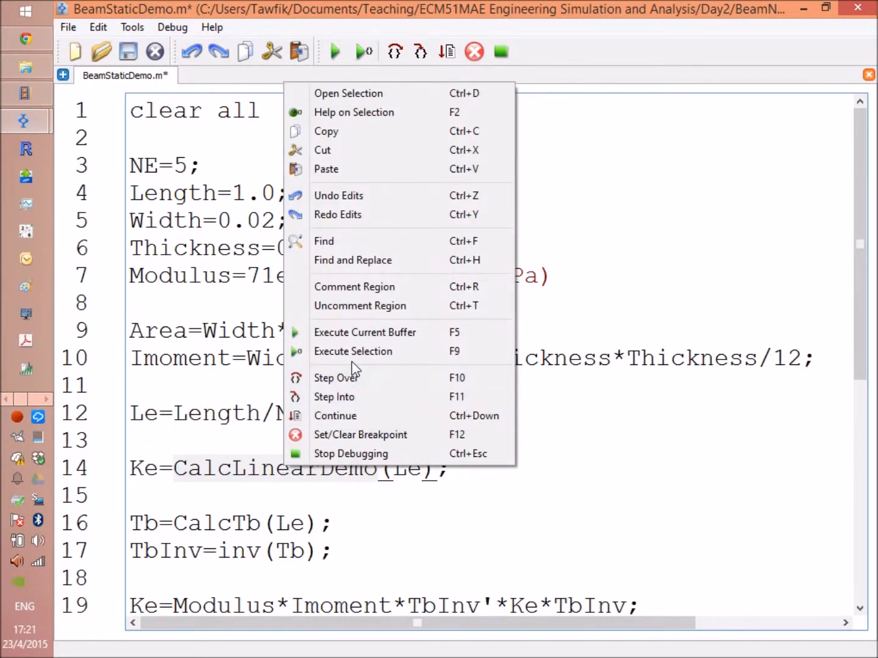
mouse_move(376, 261)
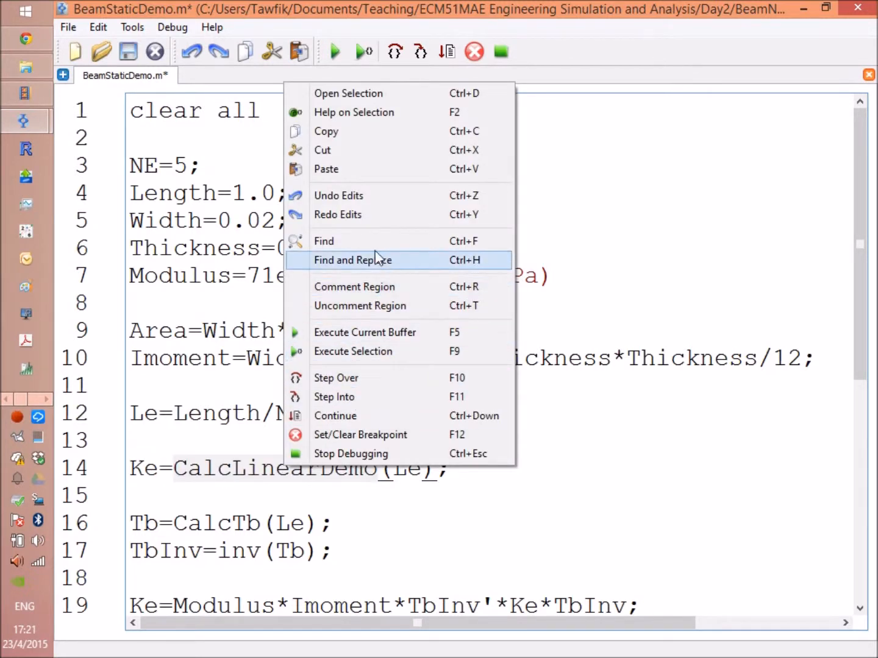
mouse_move(396, 93)
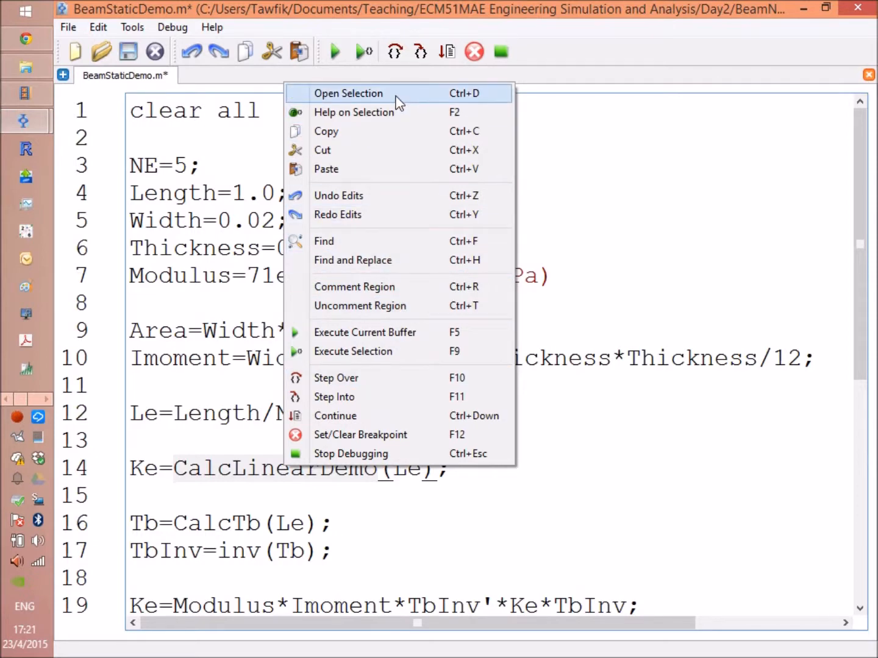
click(348, 92)
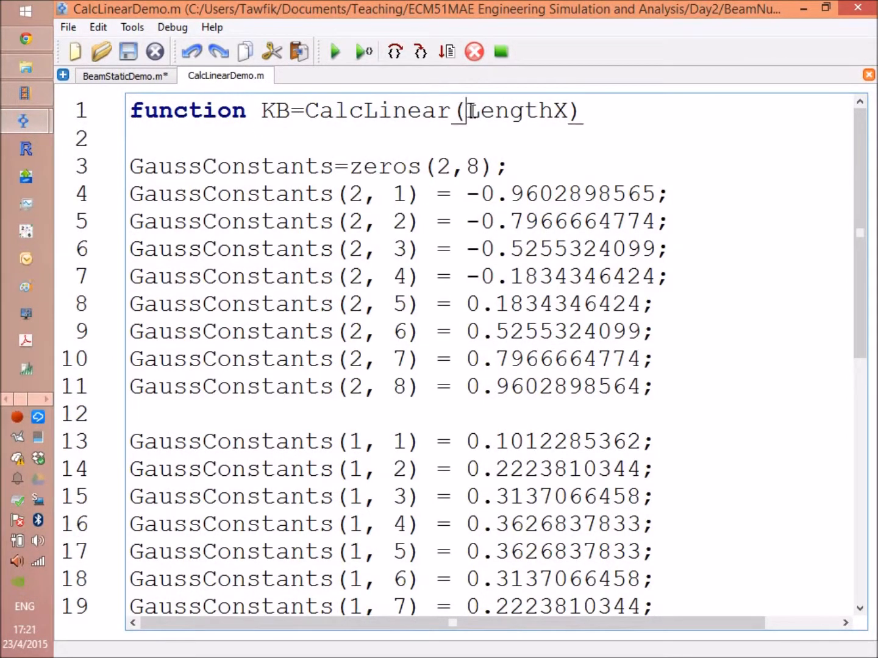
double_click(515, 110)
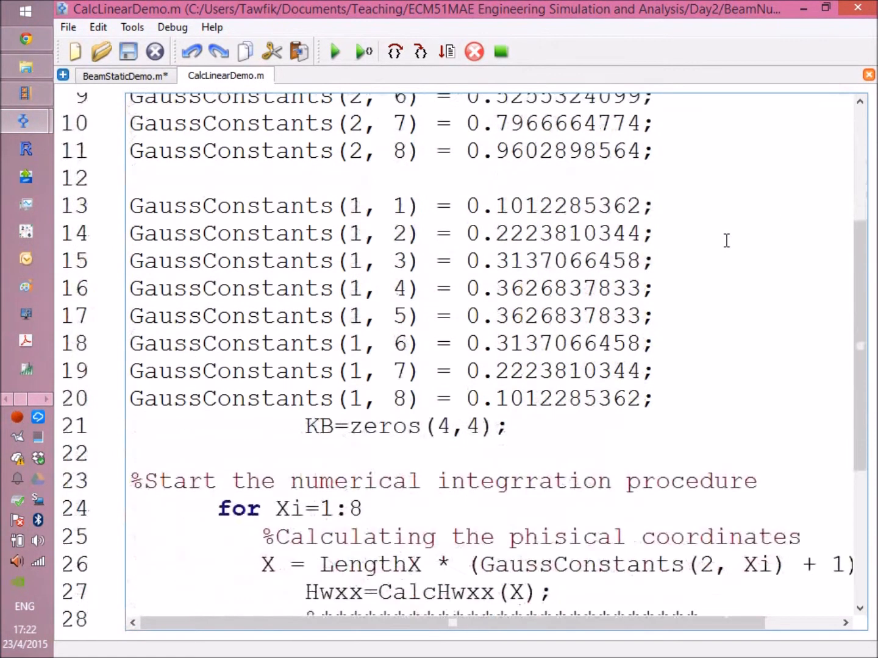
scroll(down, 3)
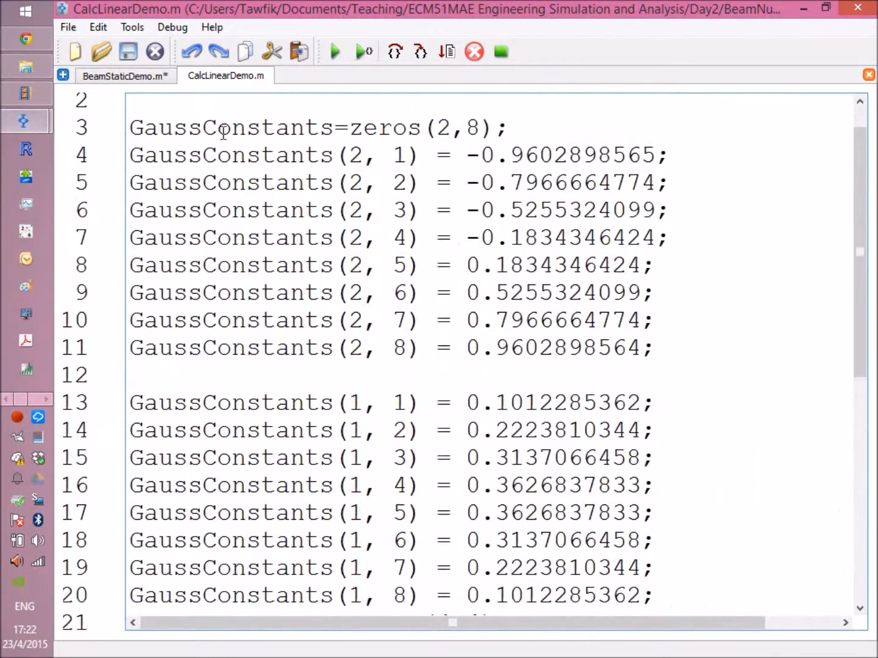
double_click(230, 127)
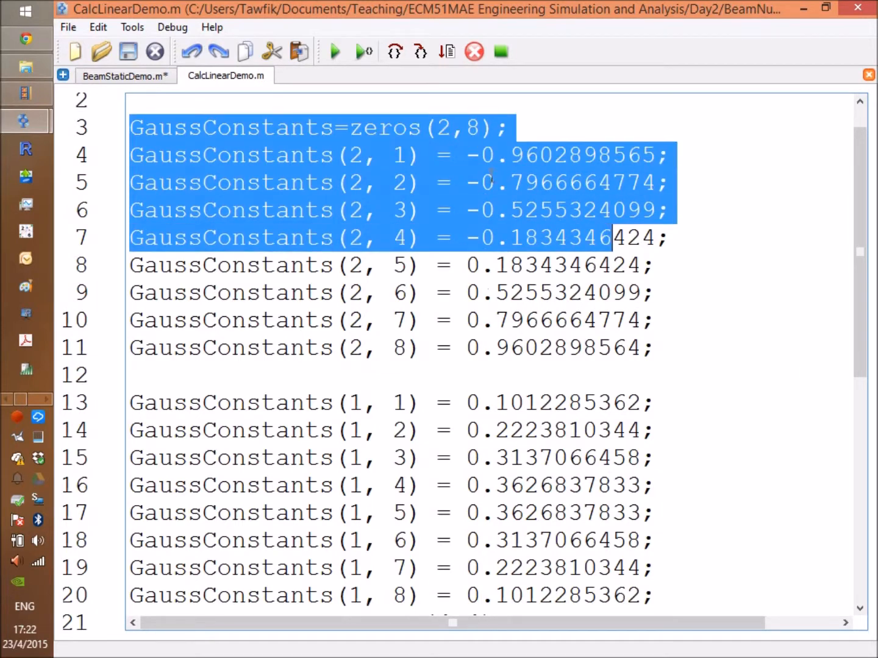
click(482, 156)
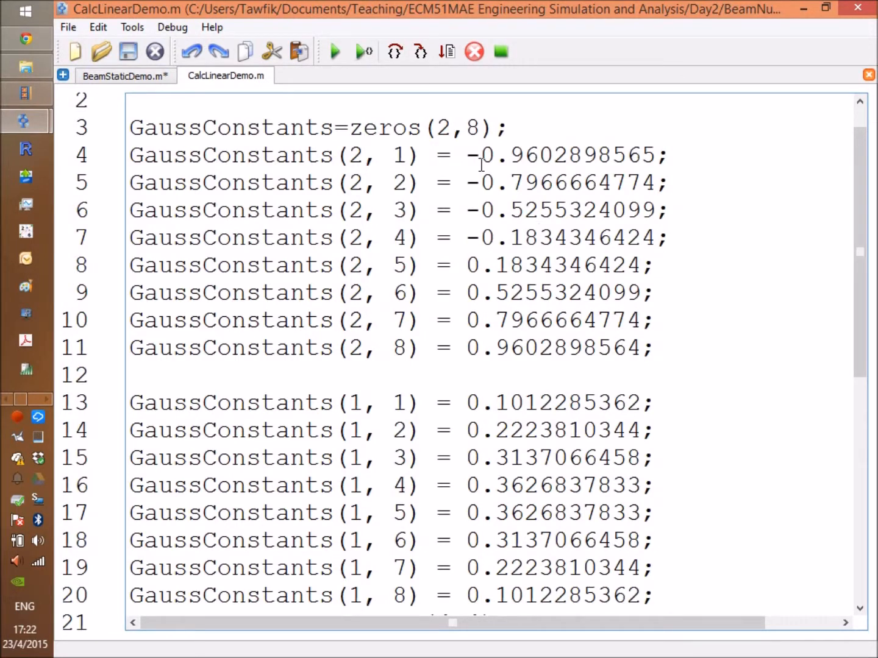
mouse_move(766, 359)
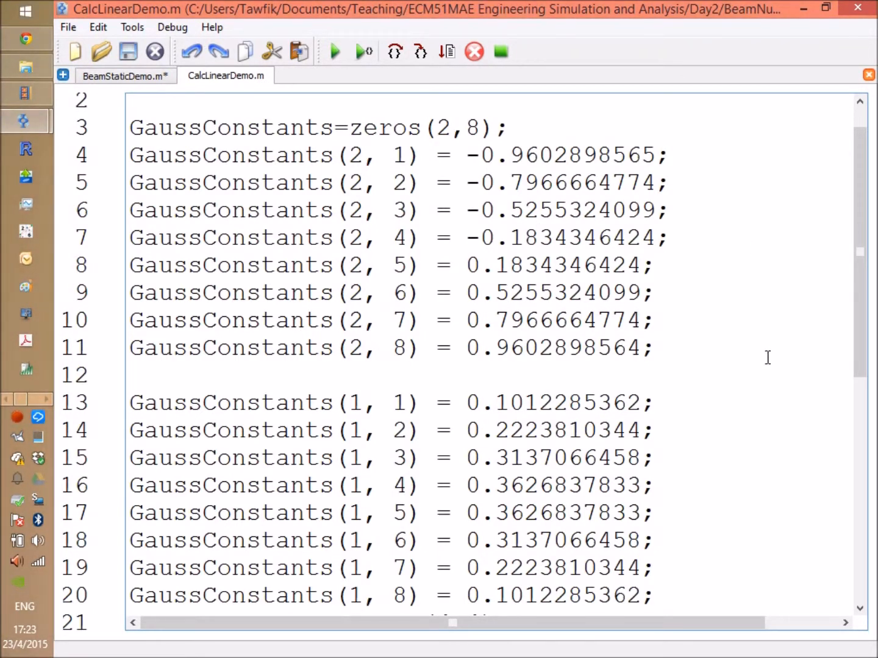
scroll(down, 3)
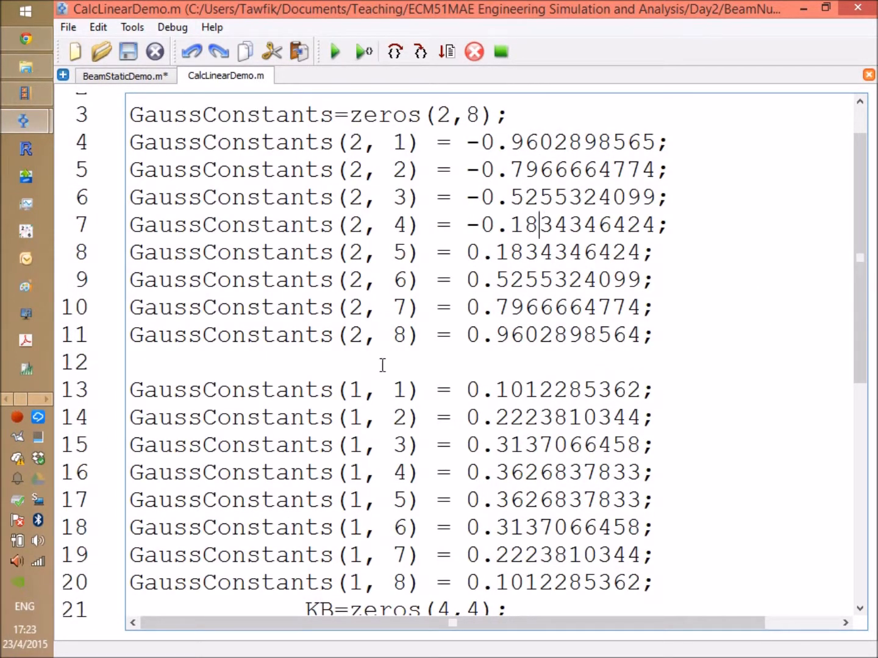
mouse_move(408, 165)
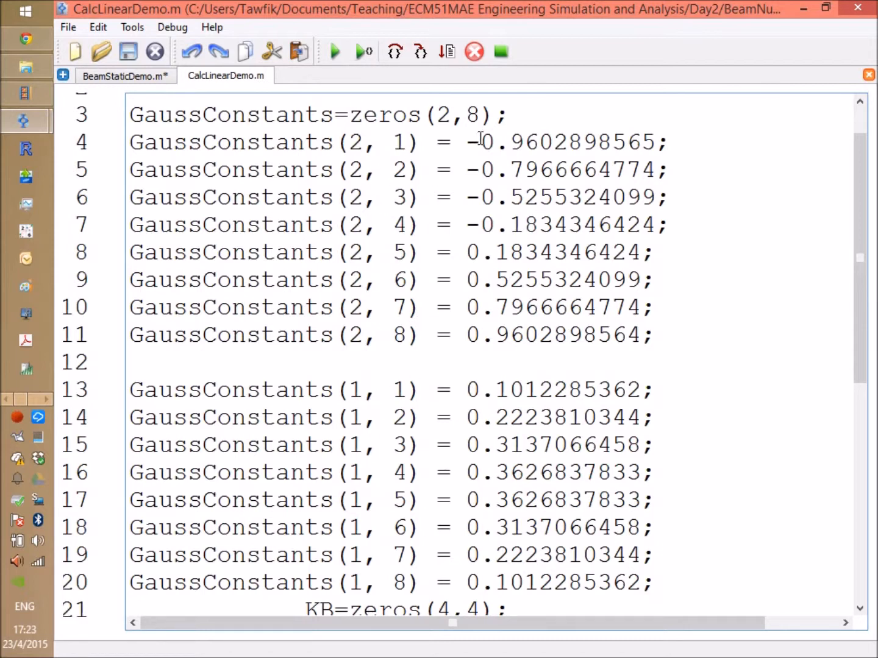
drag(468, 141, 652, 349)
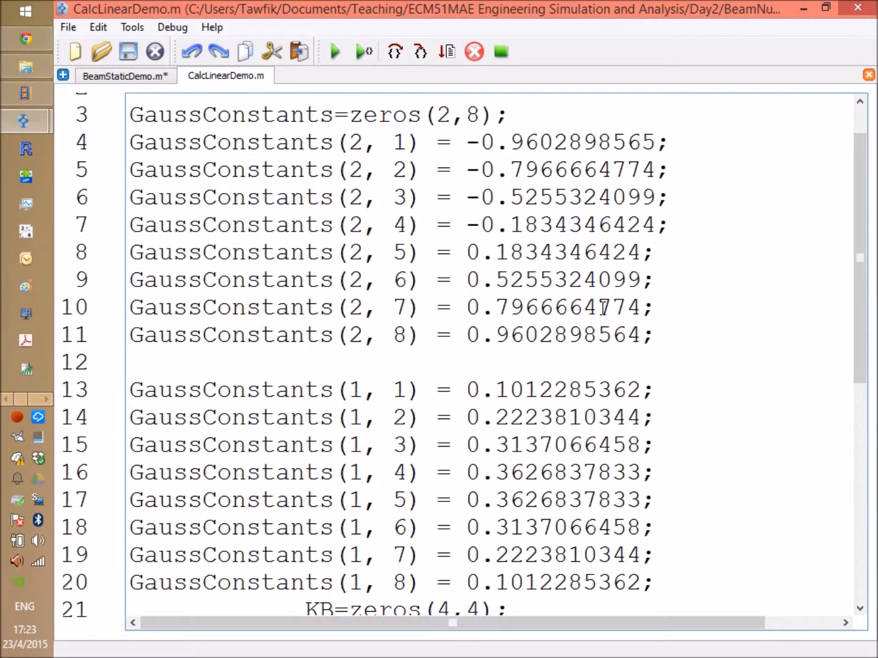
scroll(down, 3)
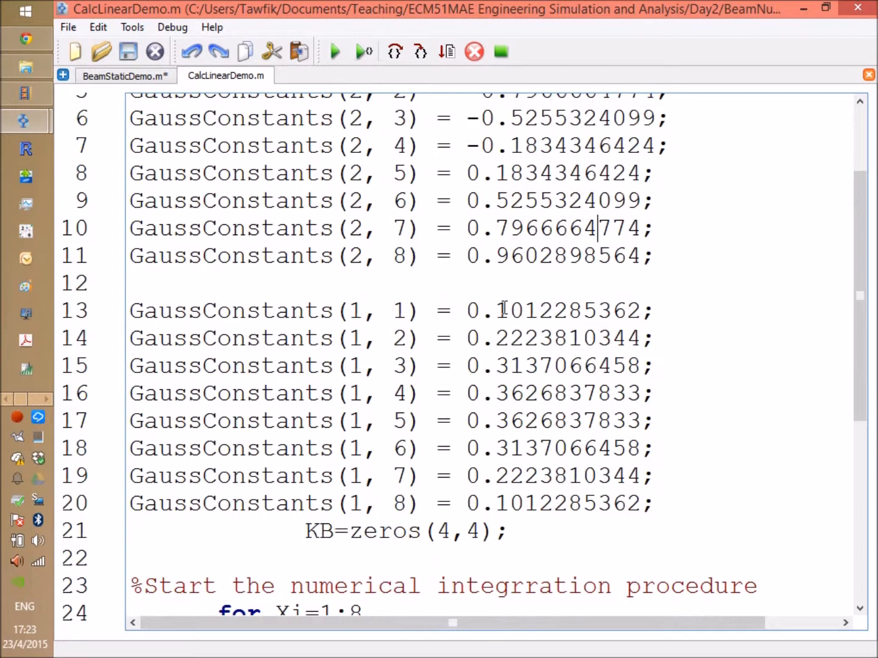
drag(502, 310, 658, 339)
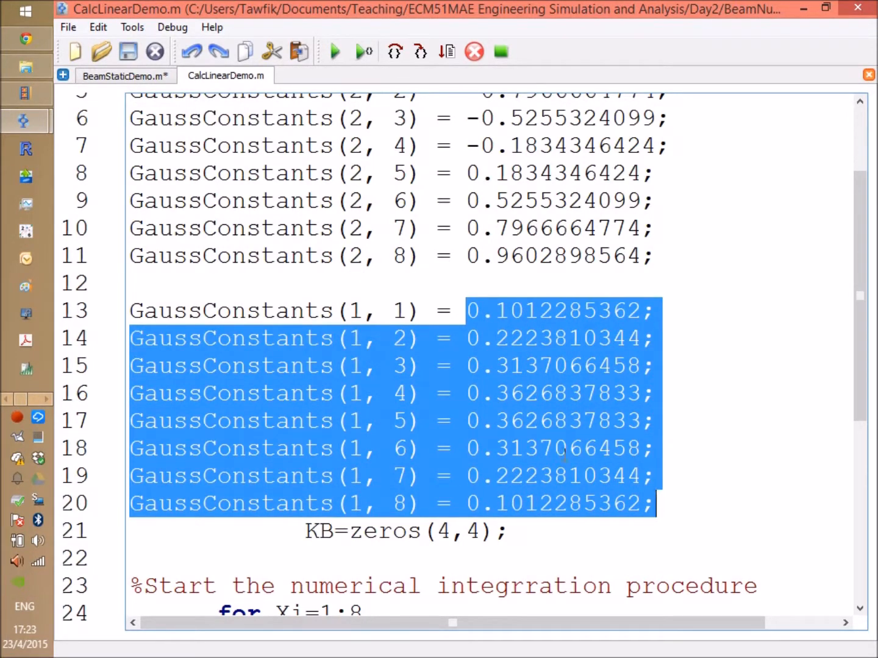
click(567, 448)
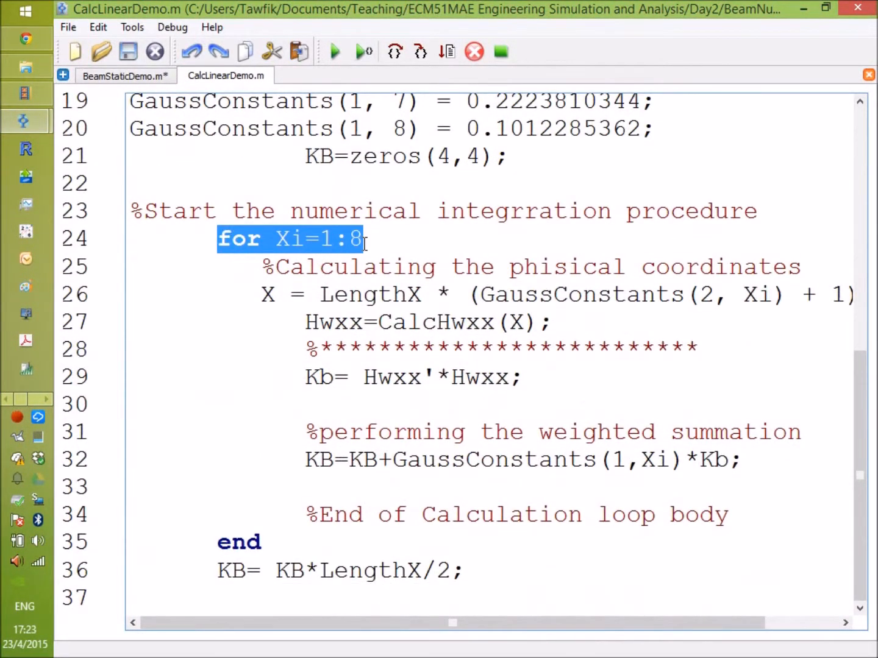
Step: Review the Xi=1:8 loop and coordinate X, then select CalcHwxx to open its source
double_click(294, 238)
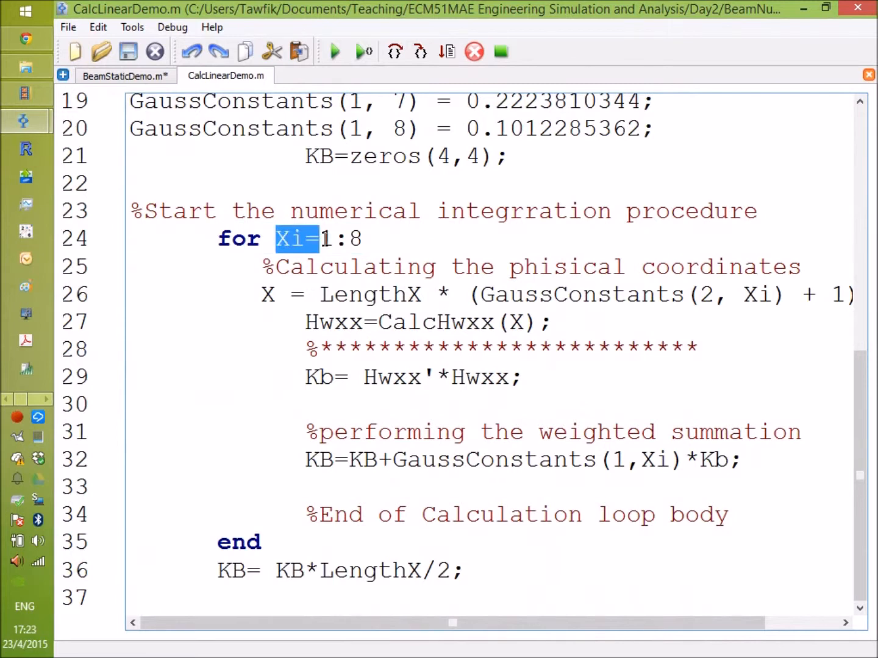
drag(323, 239, 361, 239)
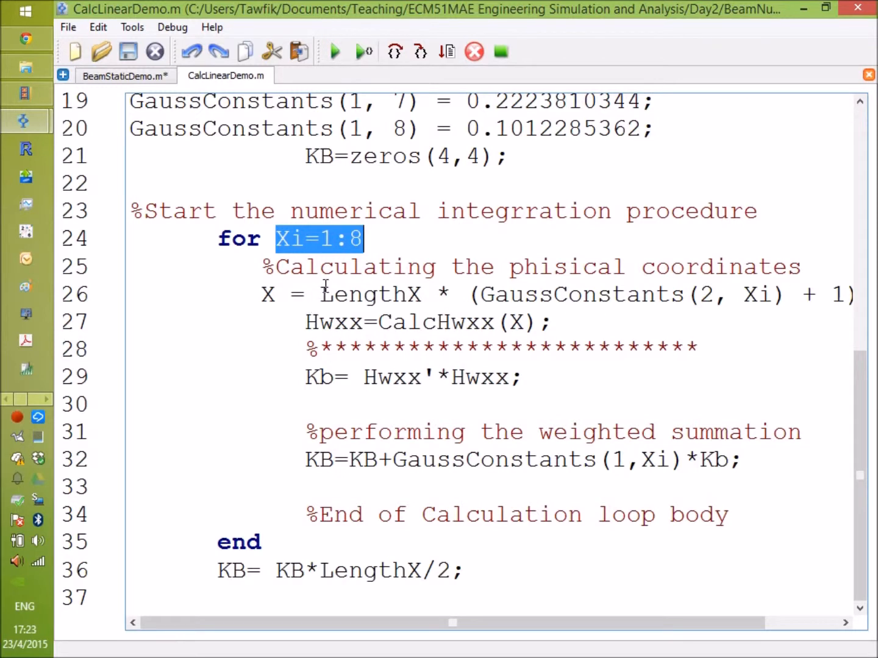
double_click(369, 295)
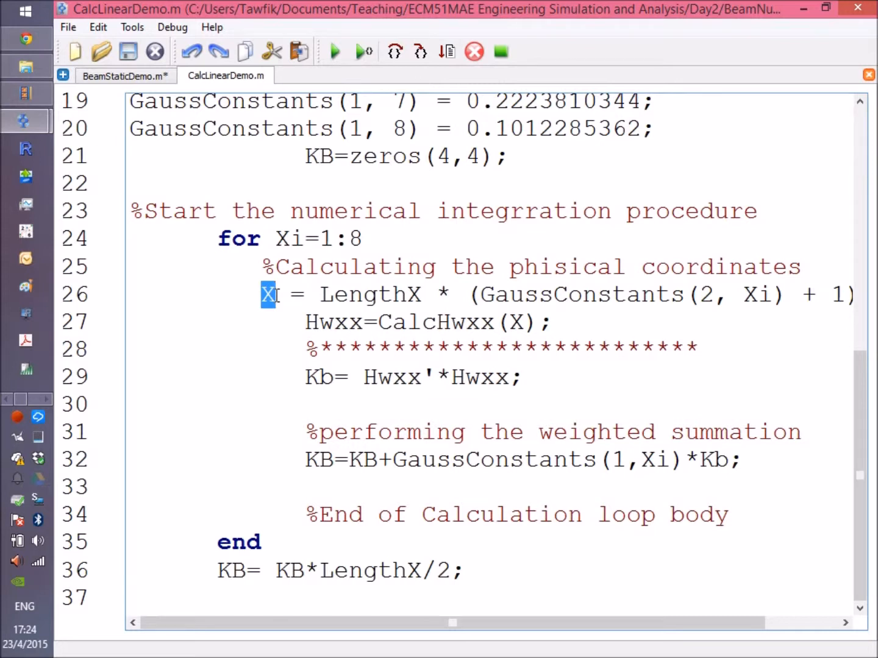
mouse_move(505, 322)
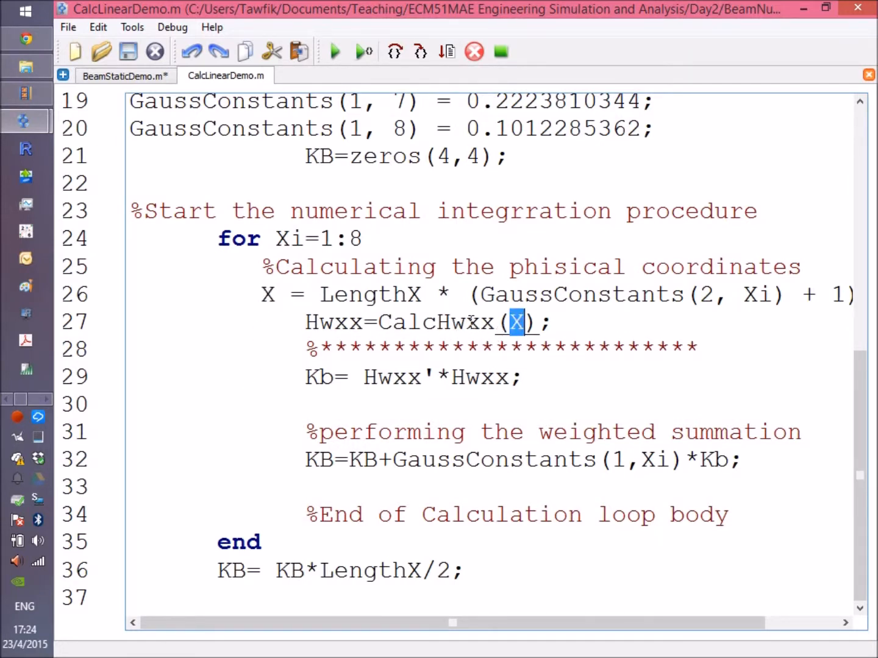
double_click(436, 322)
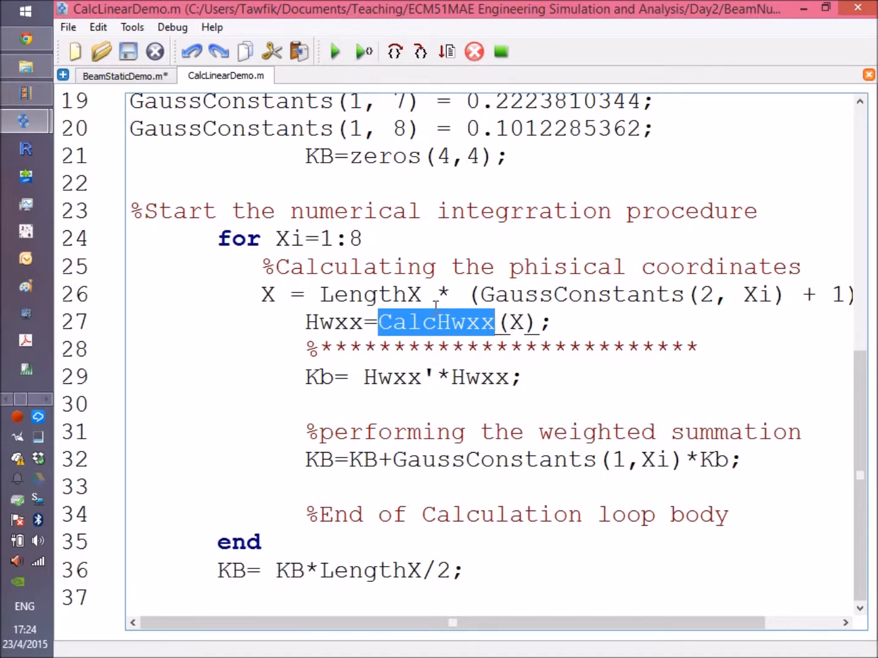
right_click(437, 321)
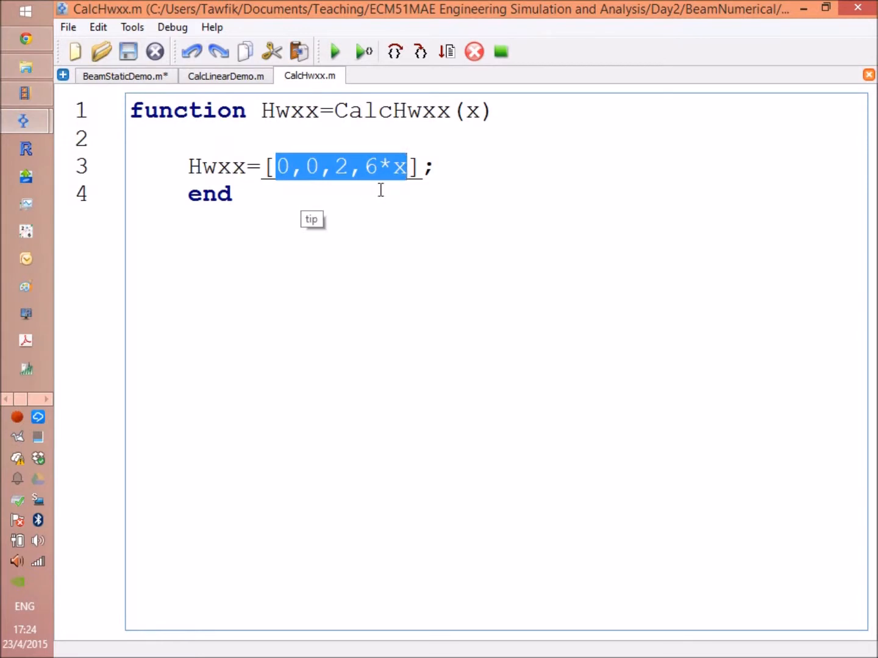
click(234, 186)
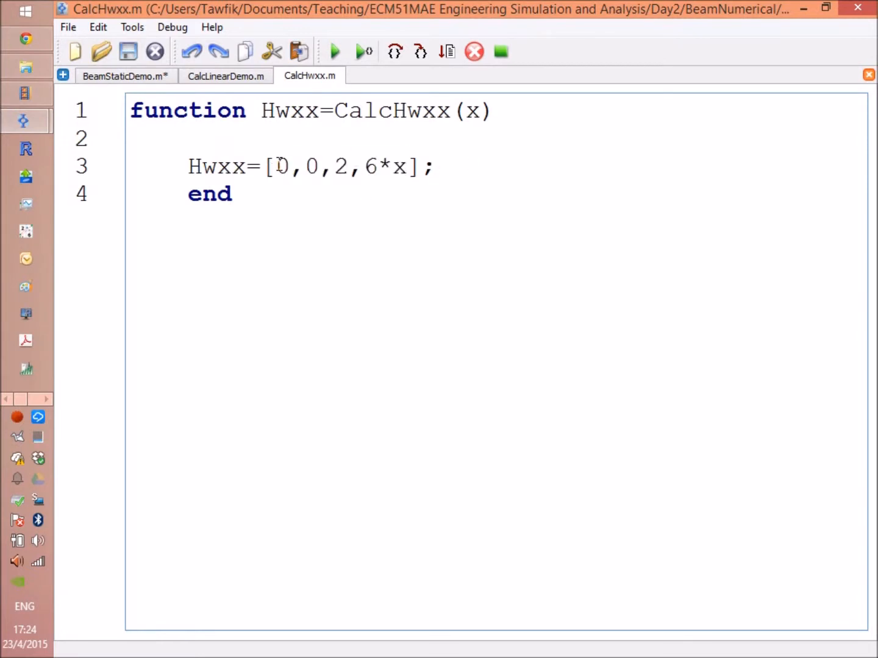
click(433, 166)
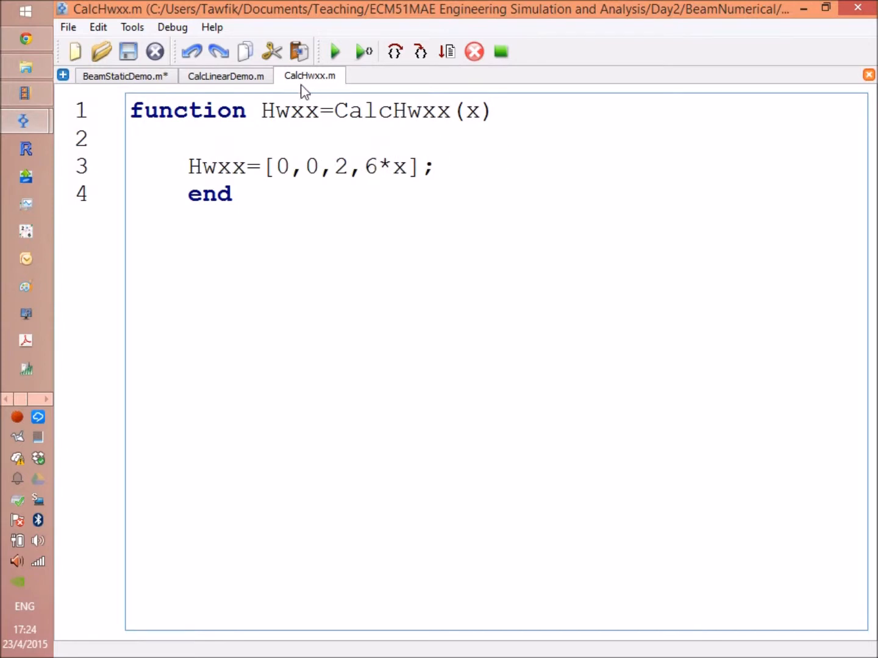
Step: Return to CalcLinearDemo.m and review the KB=zeros(4,4) initialisation and Gauss constants
click(224, 75)
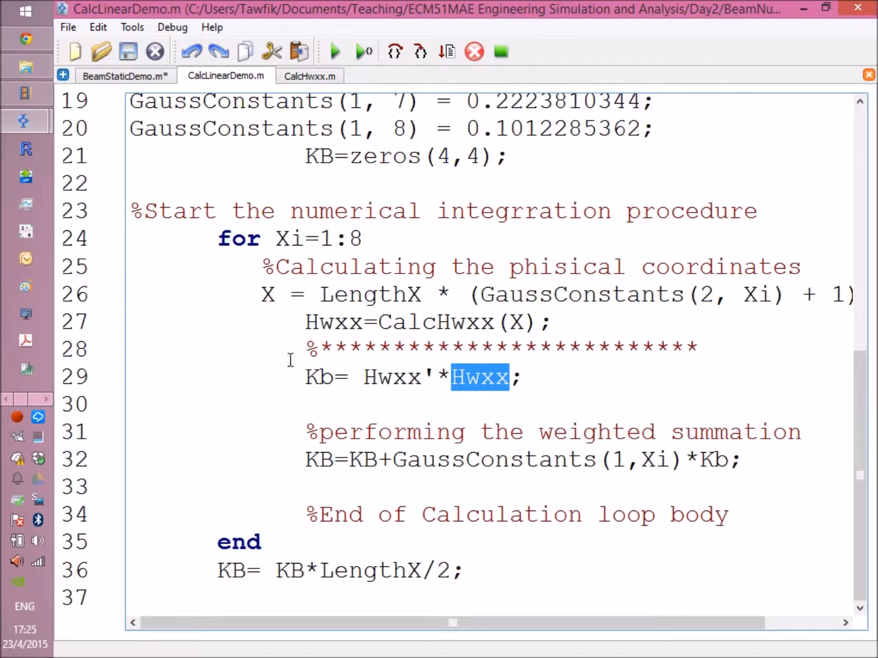
mouse_move(261, 442)
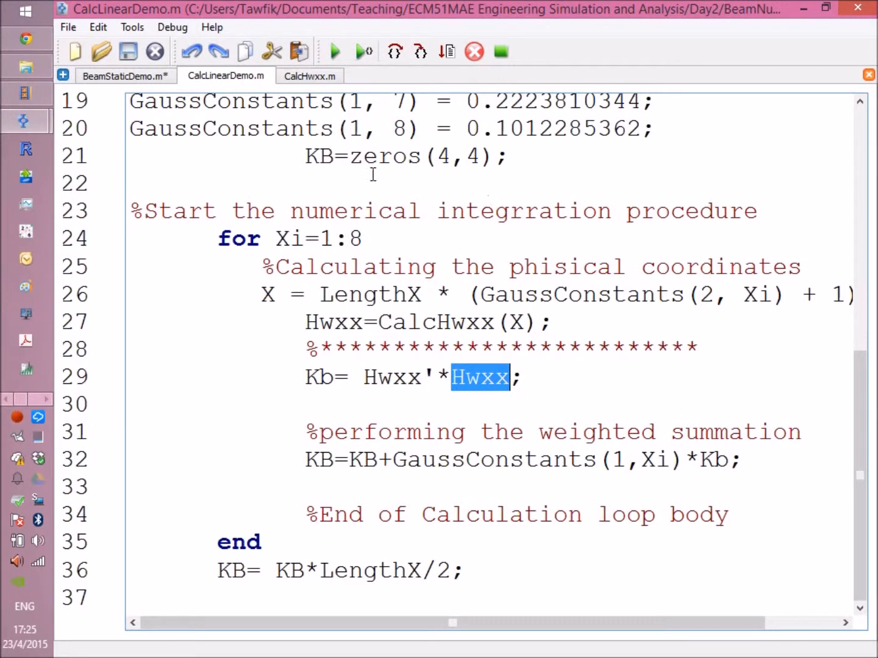
double_click(396, 156)
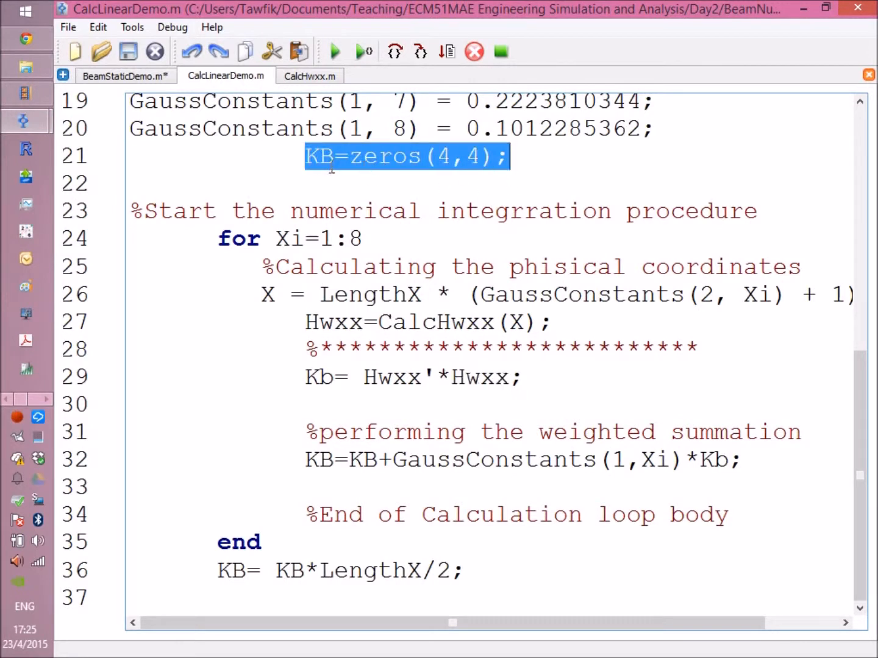
mouse_move(429, 461)
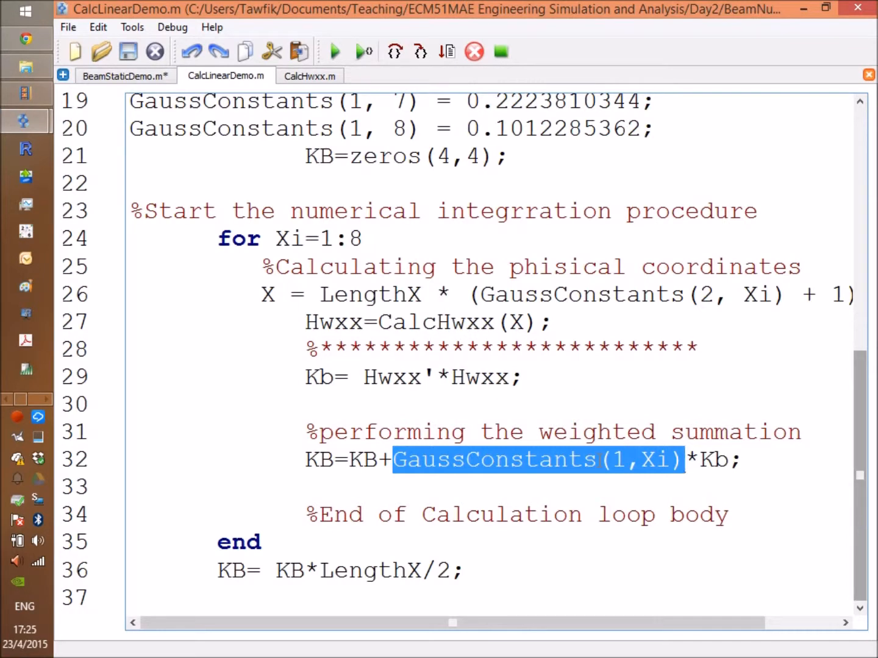
scroll(up, 3)
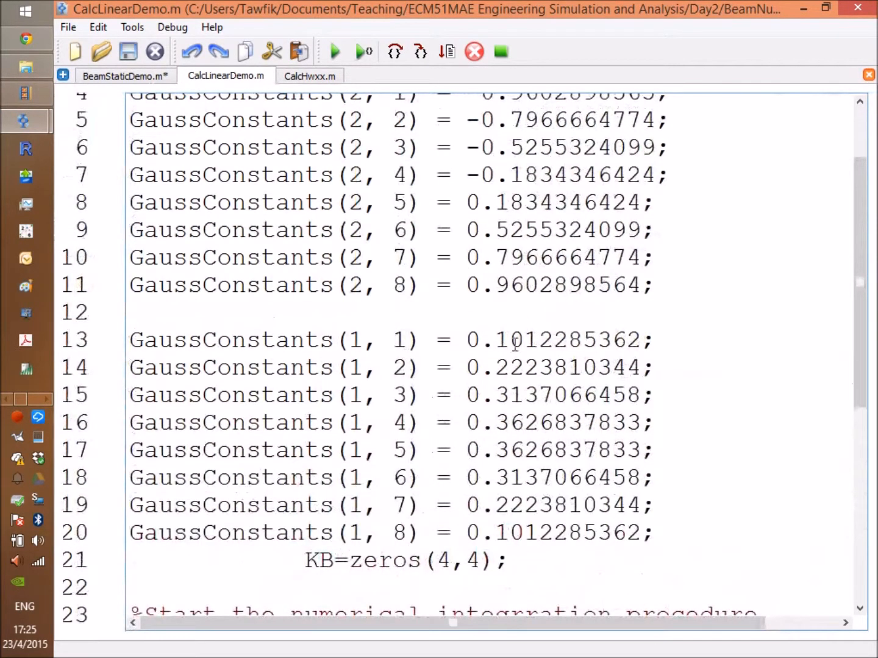
mouse_move(482, 387)
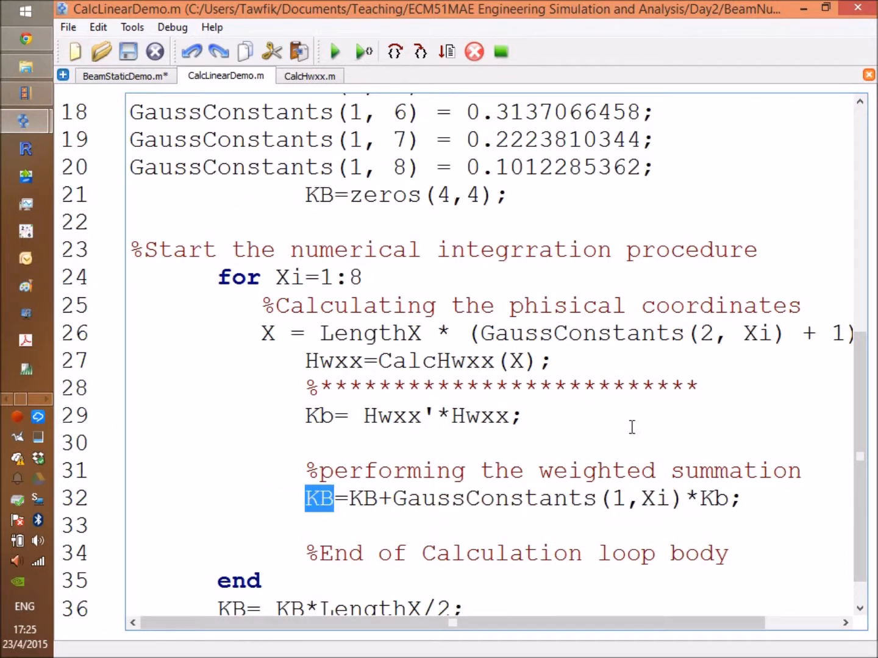
mouse_move(246, 390)
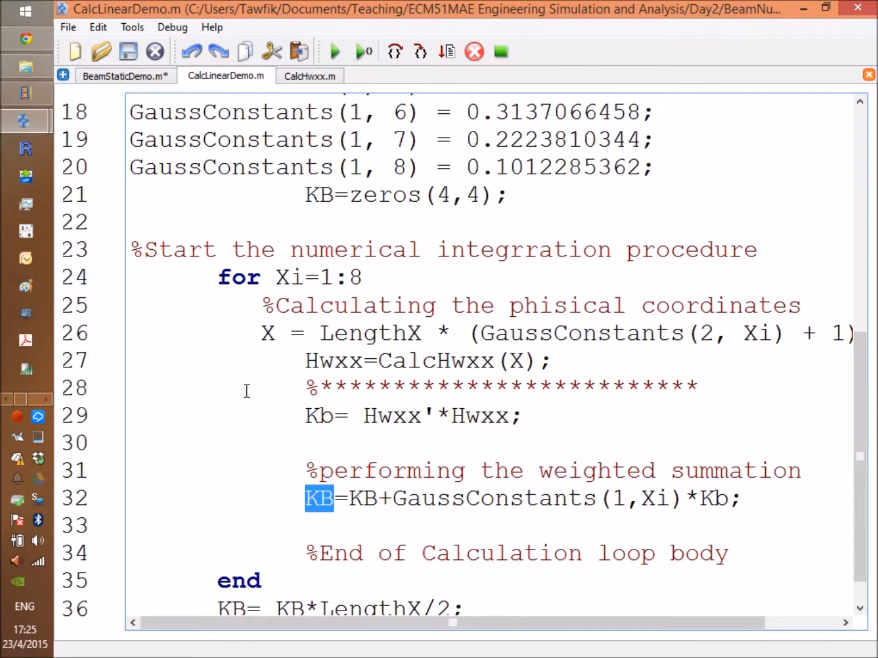
scroll(down, 3)
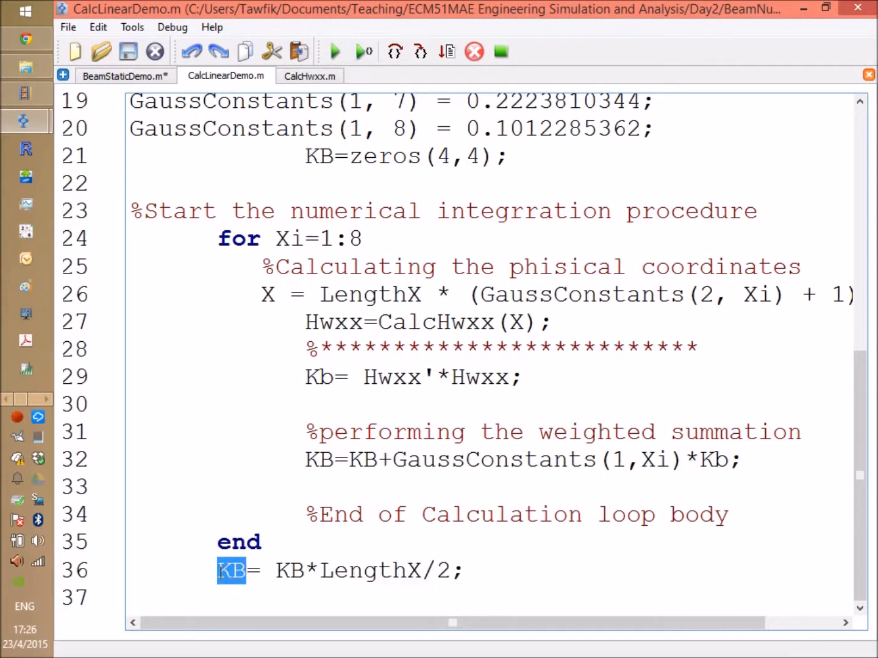
mouse_move(361, 376)
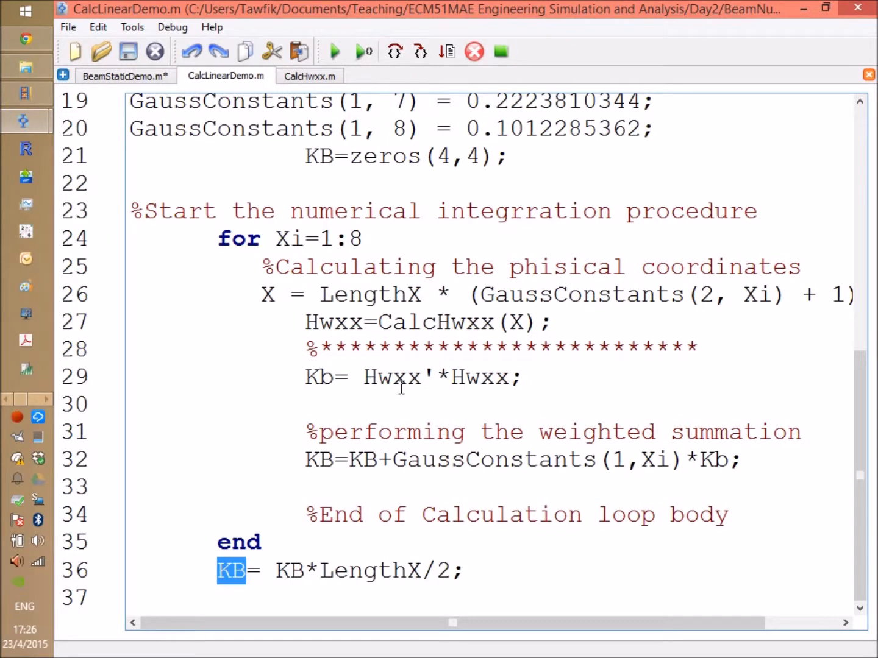
mouse_move(485, 356)
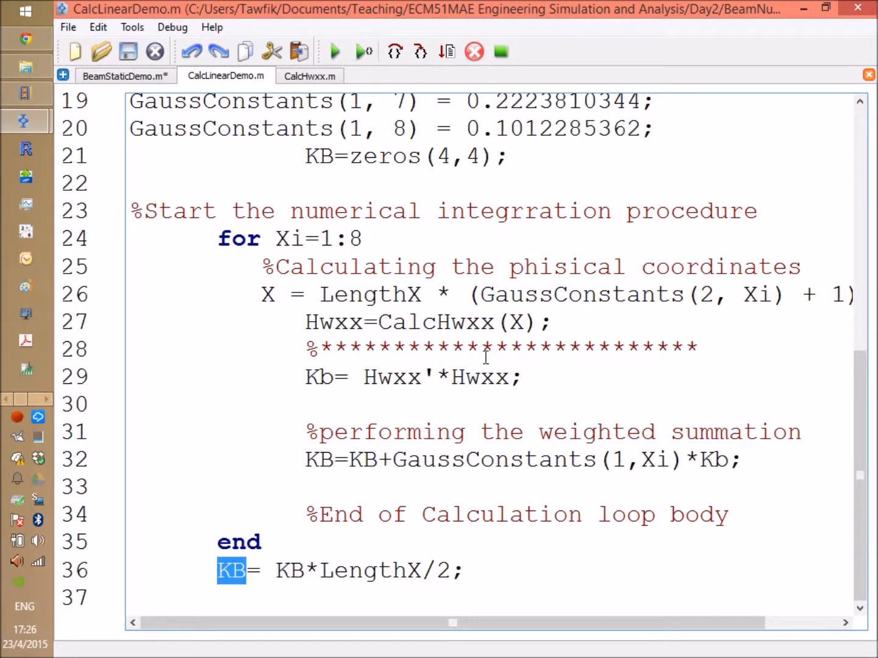
mouse_move(863, 498)
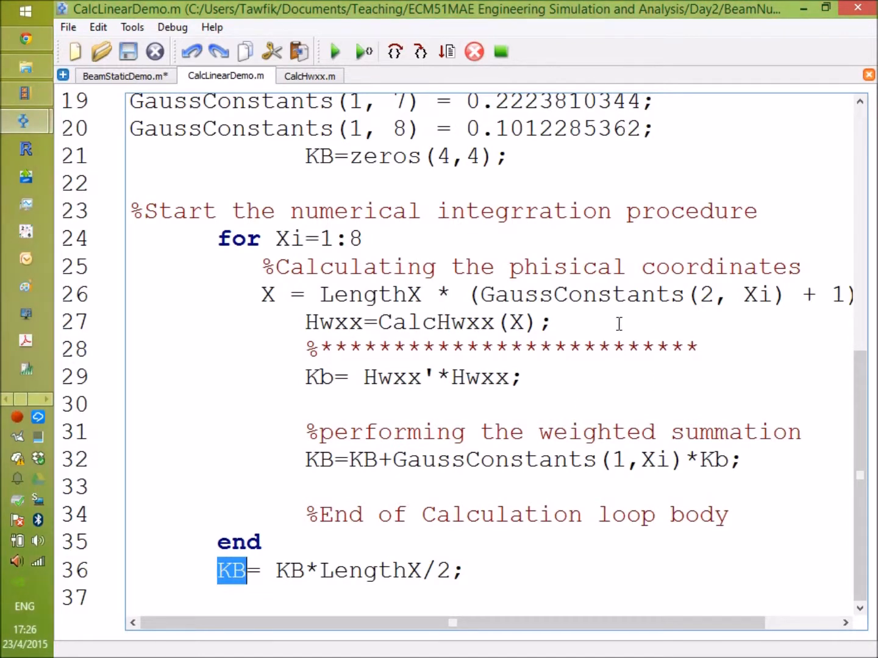
mouse_move(336, 533)
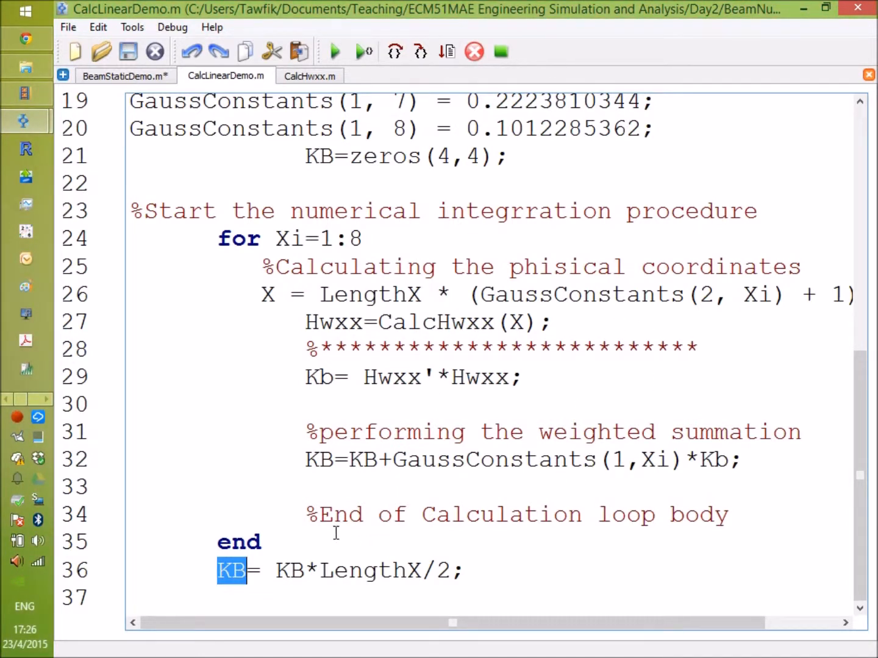
mouse_move(551, 412)
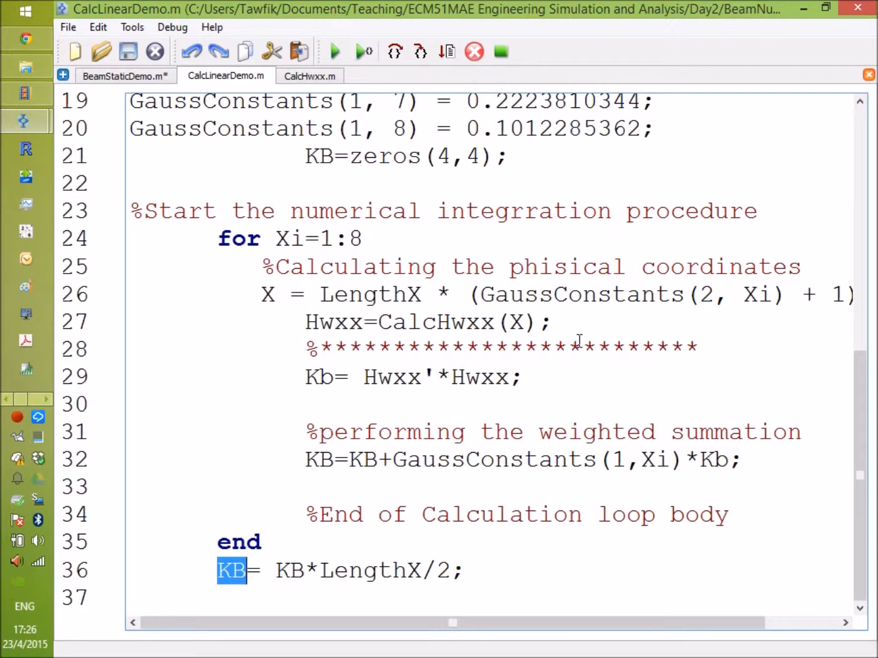
mouse_move(705, 267)
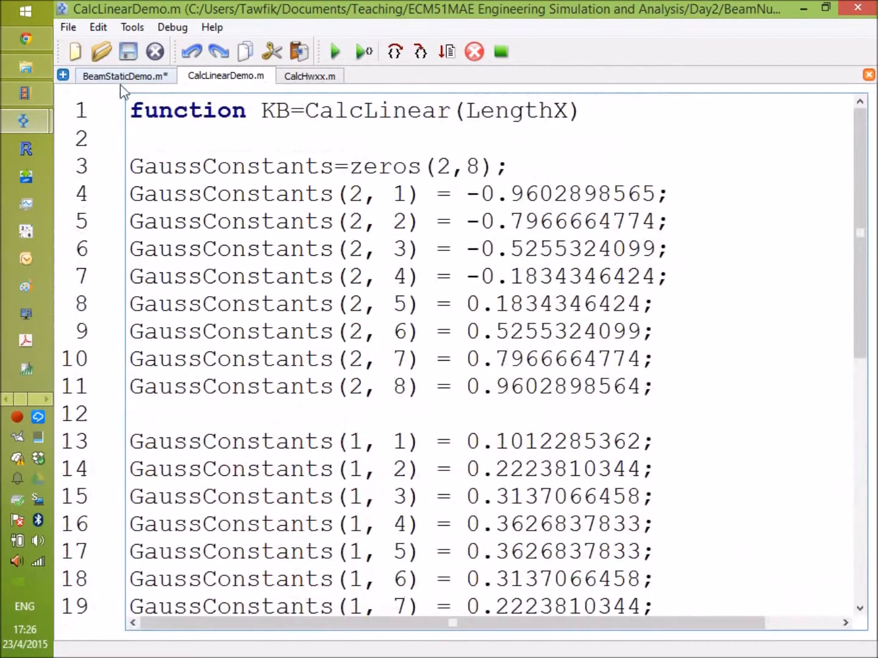
Step: Switch to BeamStaticDemo.m and bring up actions on the CalcTb call
click(124, 75)
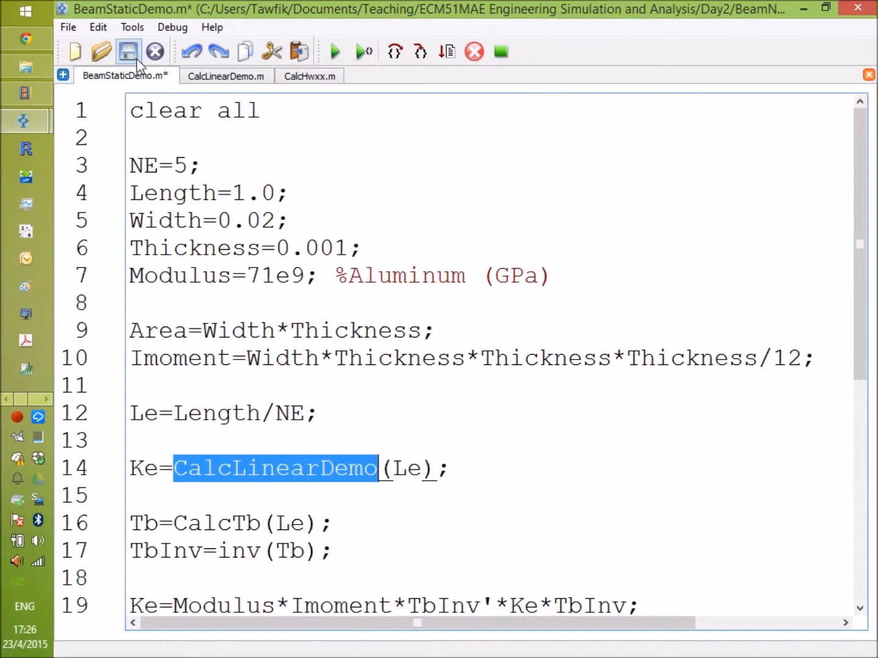
scroll(down, 3)
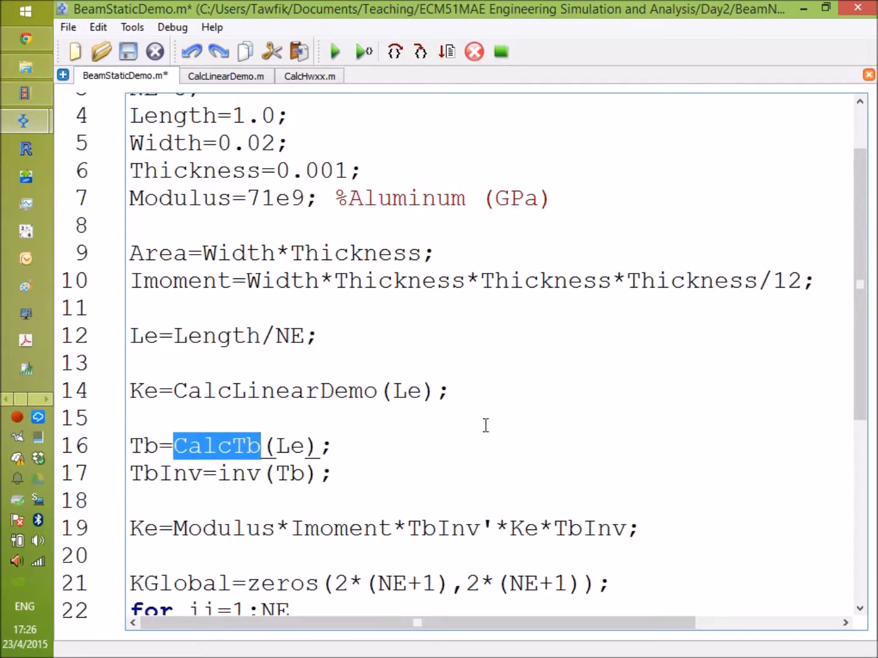
mouse_move(445, 436)
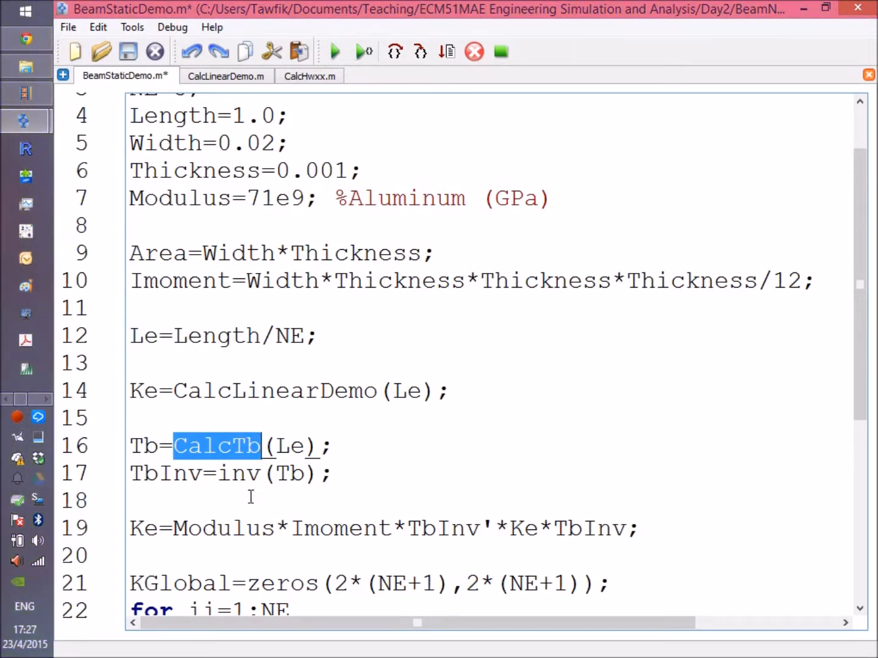
right_click(217, 446)
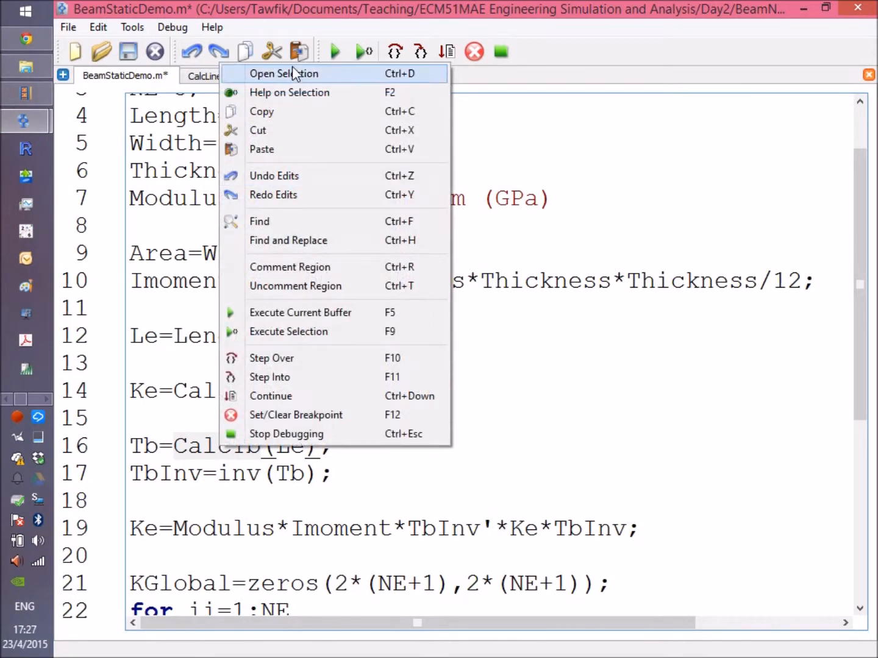
Step: Open CalcTb.m, review the Tb output and select CalcHw to open its source
click(284, 73)
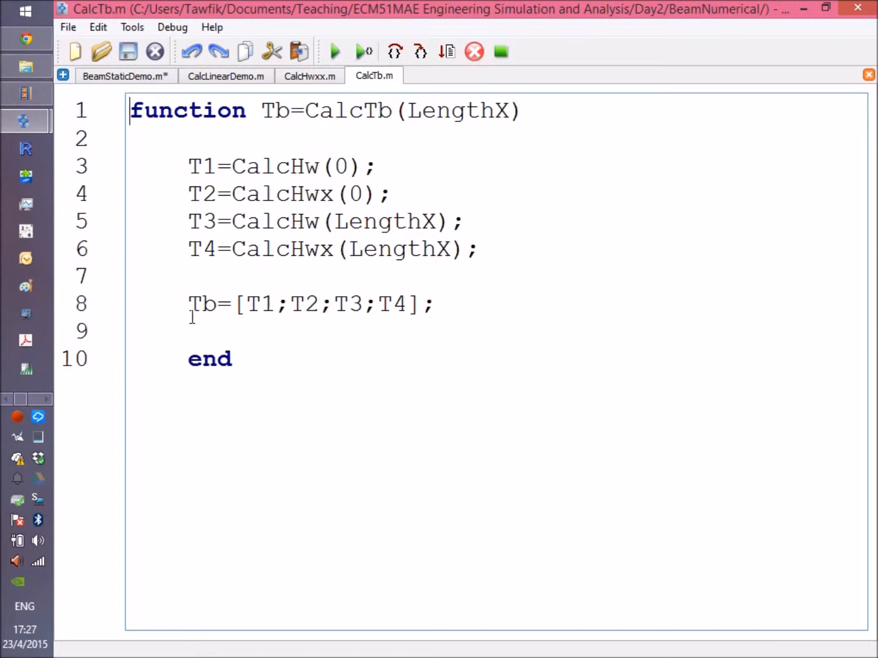
double_click(202, 305)
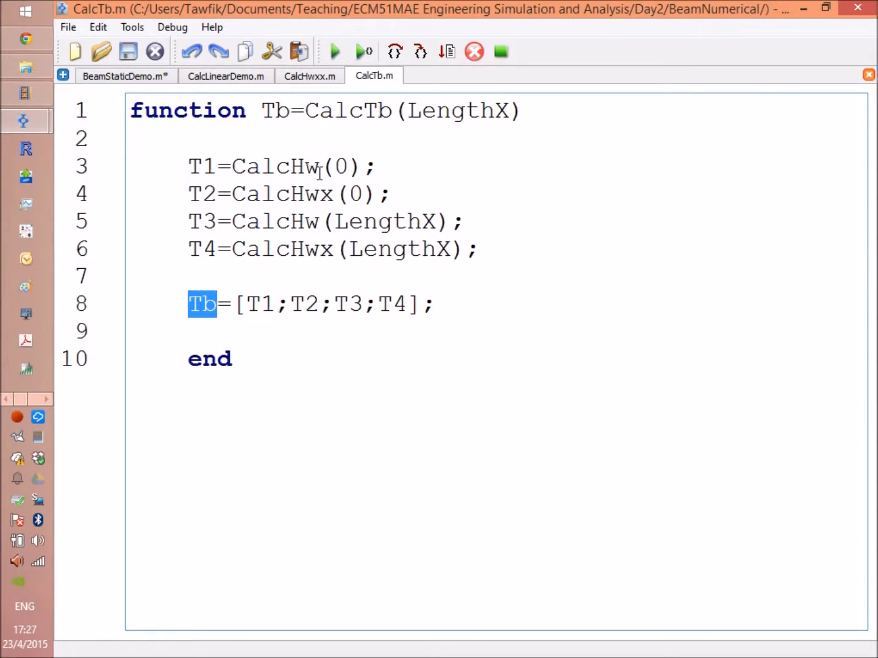
double_click(275, 166)
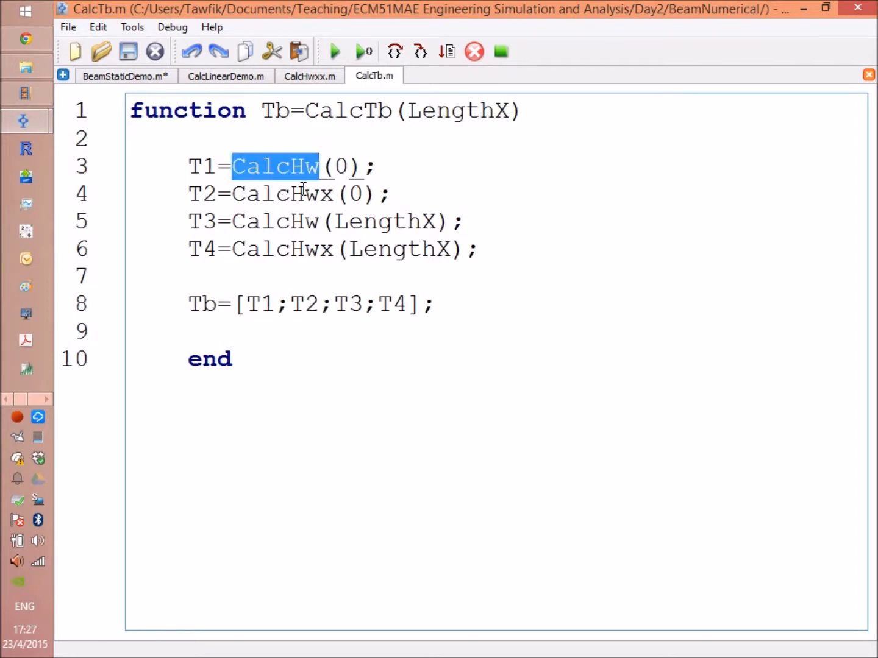
right_click(274, 166)
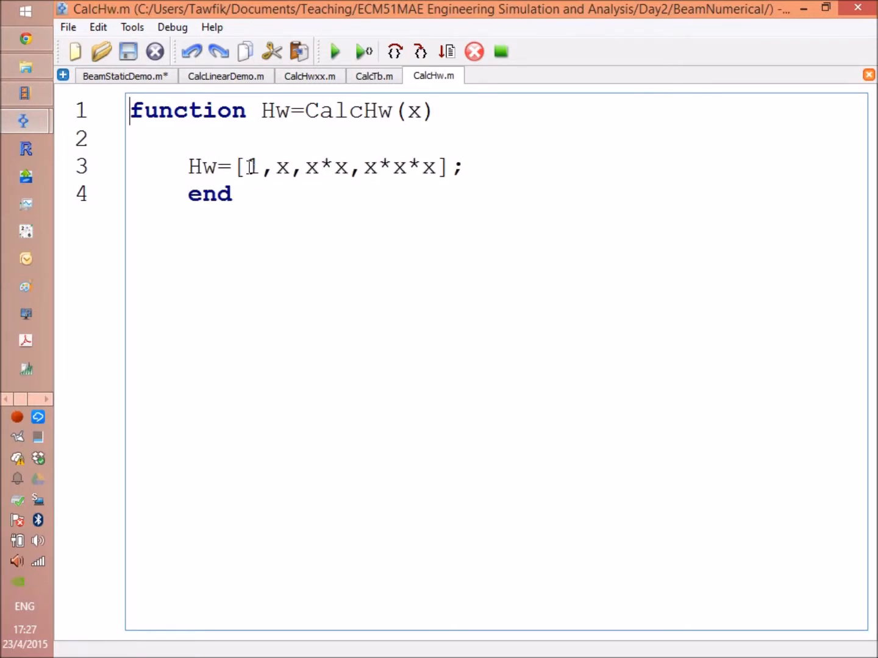
Step: Open CalcHwx.m, highlight the first three Hwx terms, then return to CalcTb.m
drag(246, 166, 408, 166)
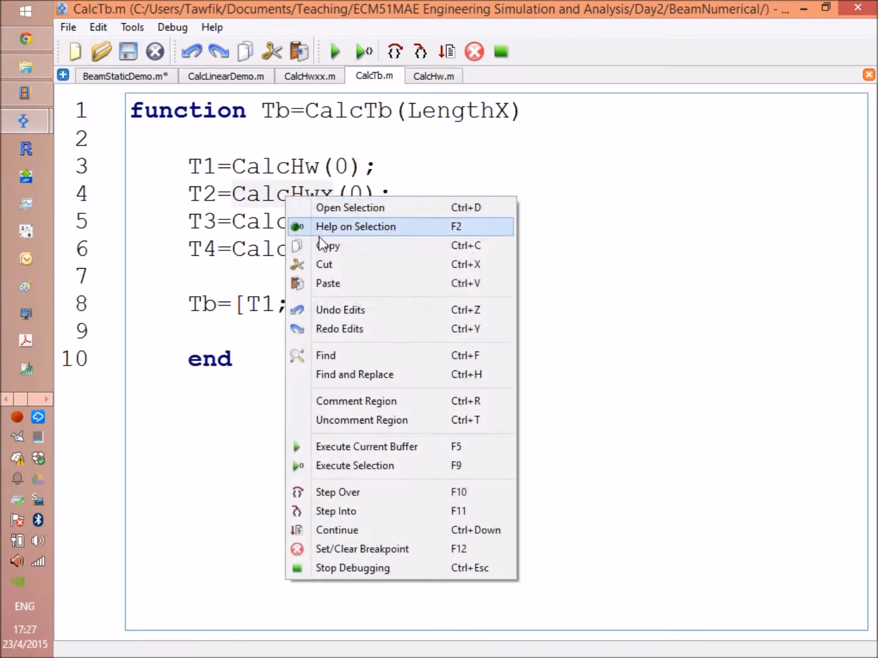
click(349, 207)
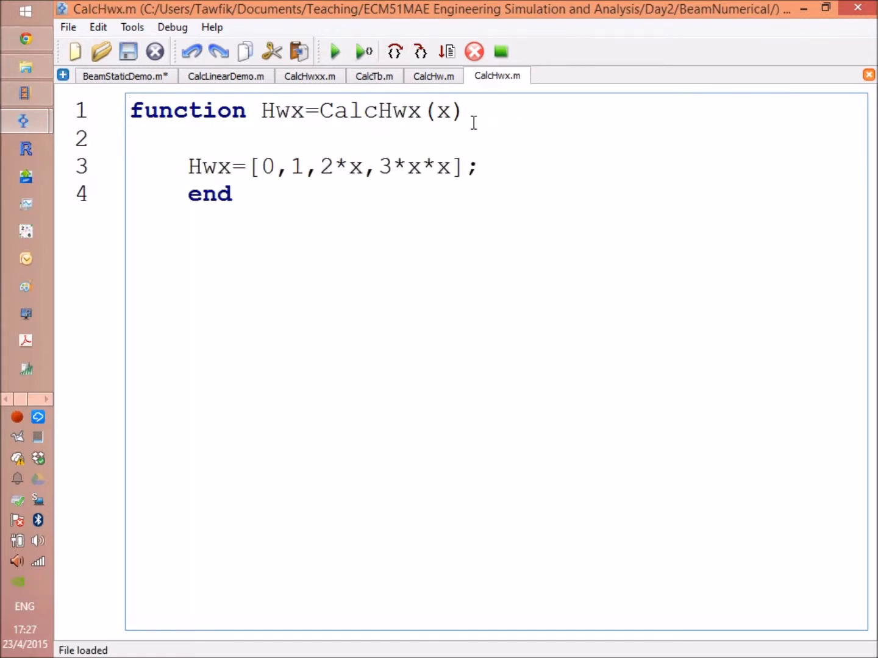
drag(262, 166, 363, 166)
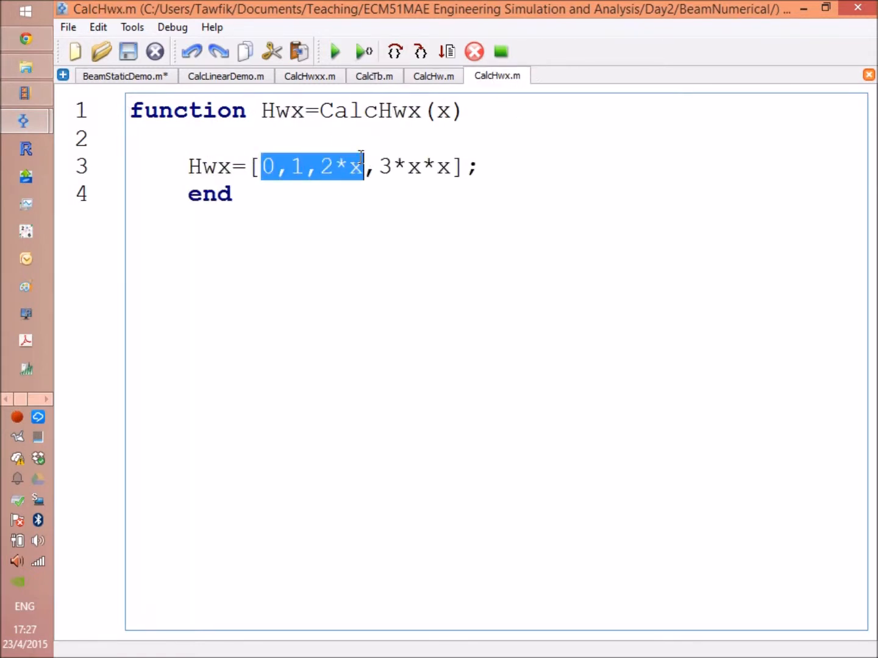
click(393, 165)
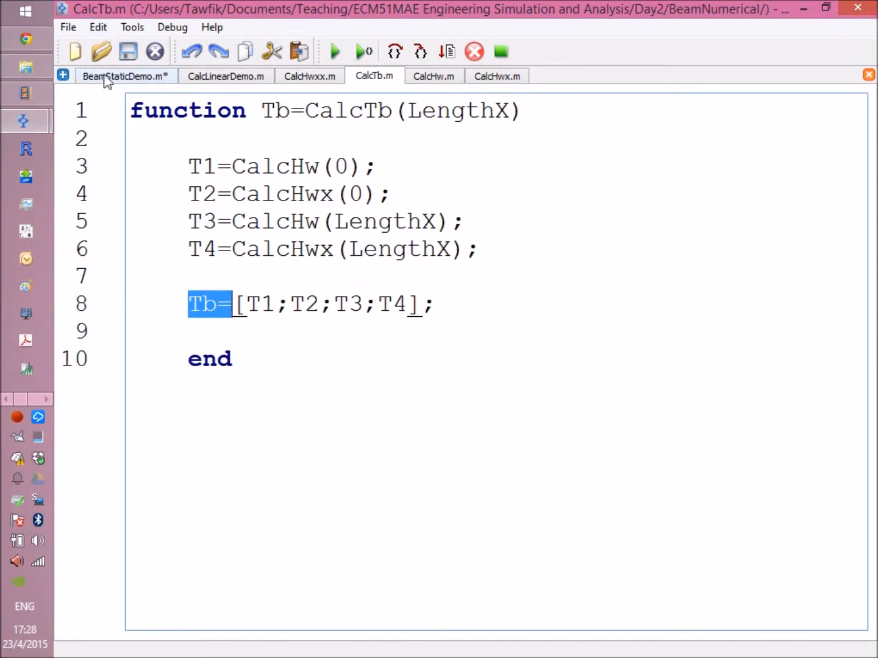
Step: Switch to BeamStaticDemo.m and highlight Ke=Modulus*Imoment*TbInv'*Ke*TbInv on line 19
click(124, 76)
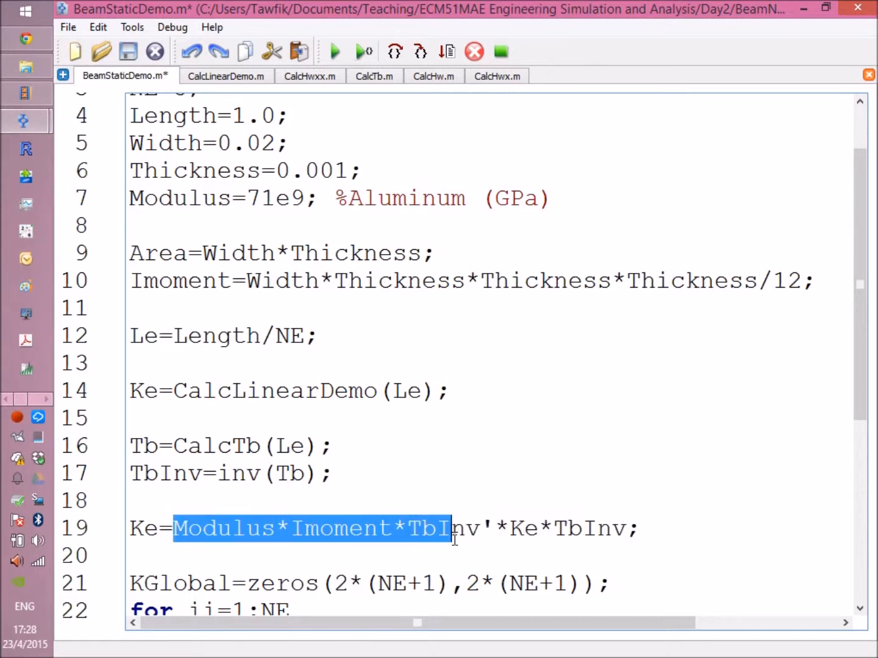
drag(455, 529, 636, 529)
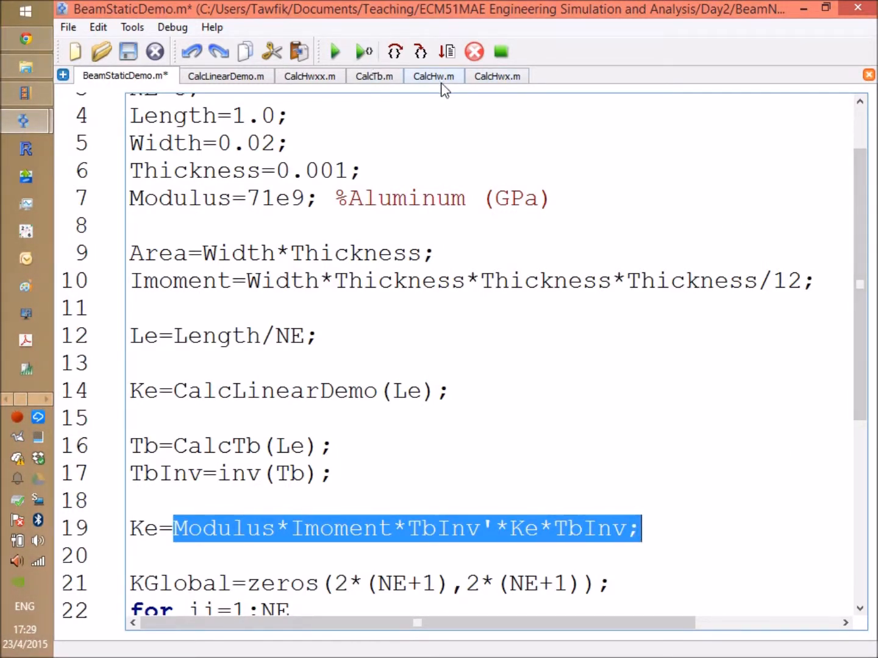
Step: Step through CalcHw, CalcHwx, CalcHwxx (noting the 6*x term) and CalcTb tabs
click(433, 75)
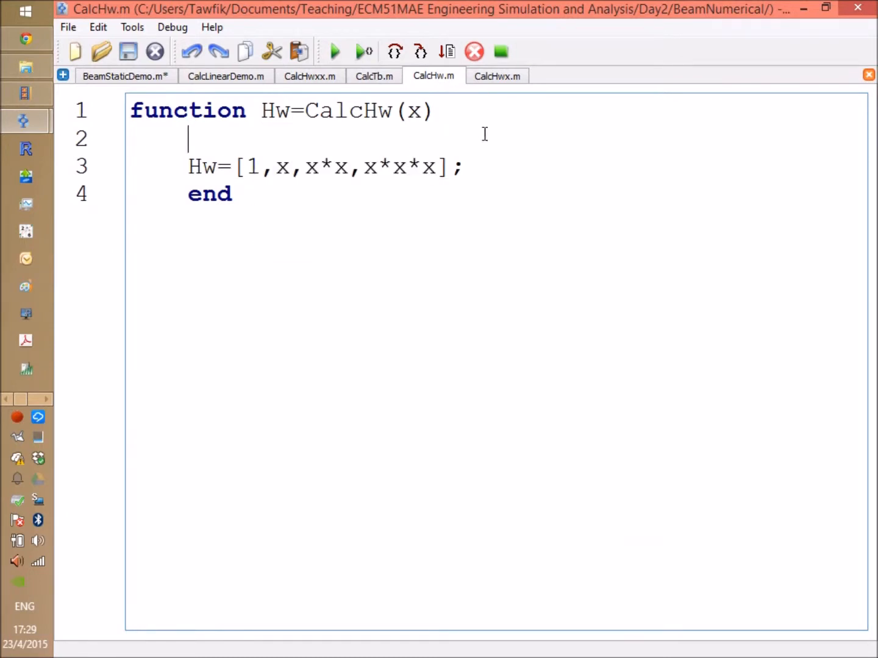
click(496, 76)
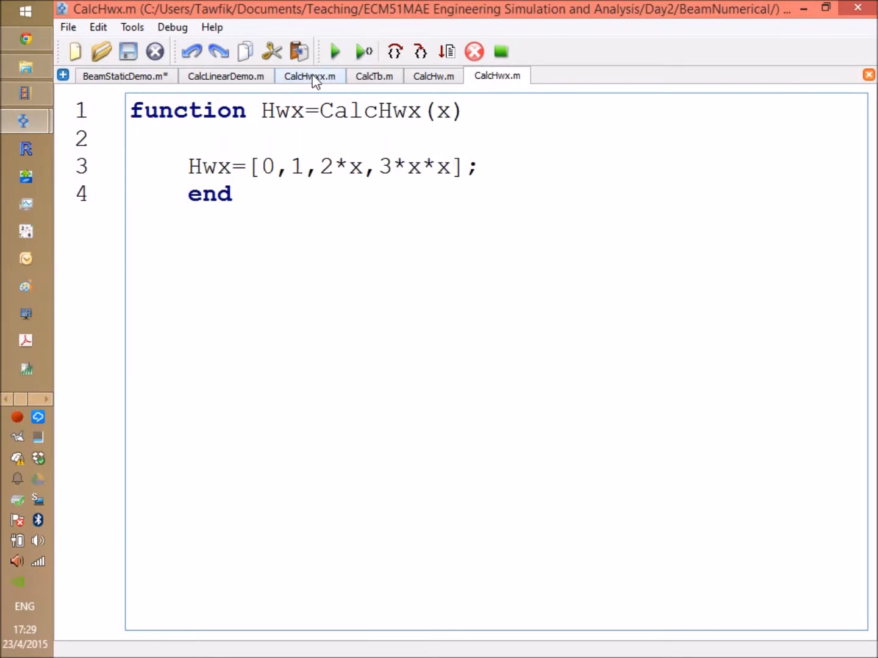
click(310, 76)
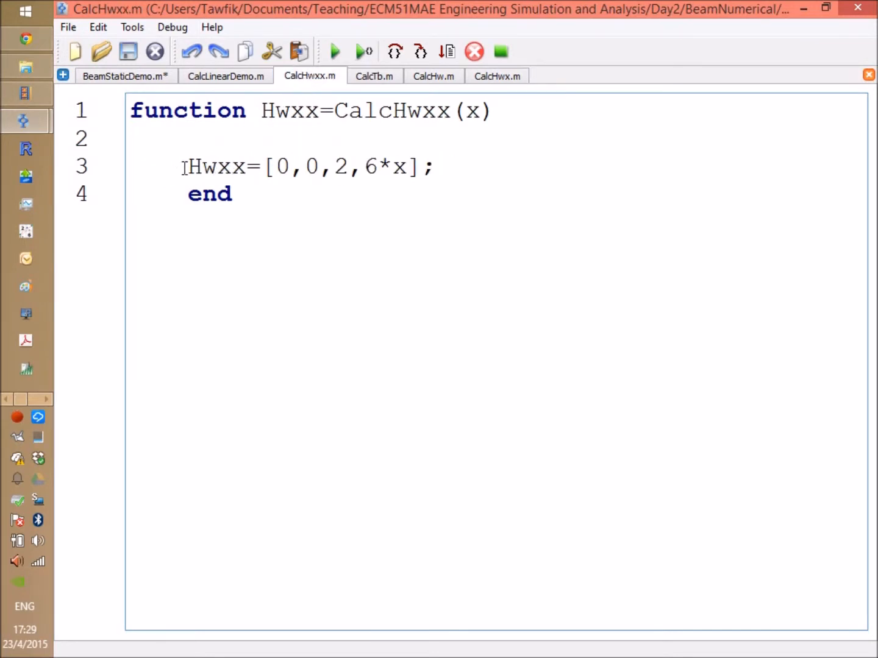
click(364, 166)
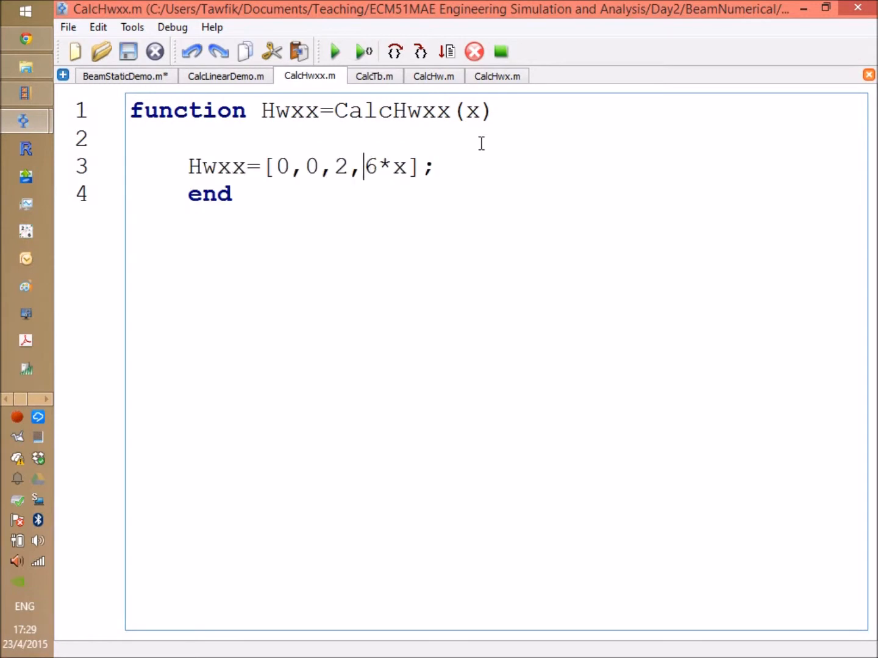
click(373, 75)
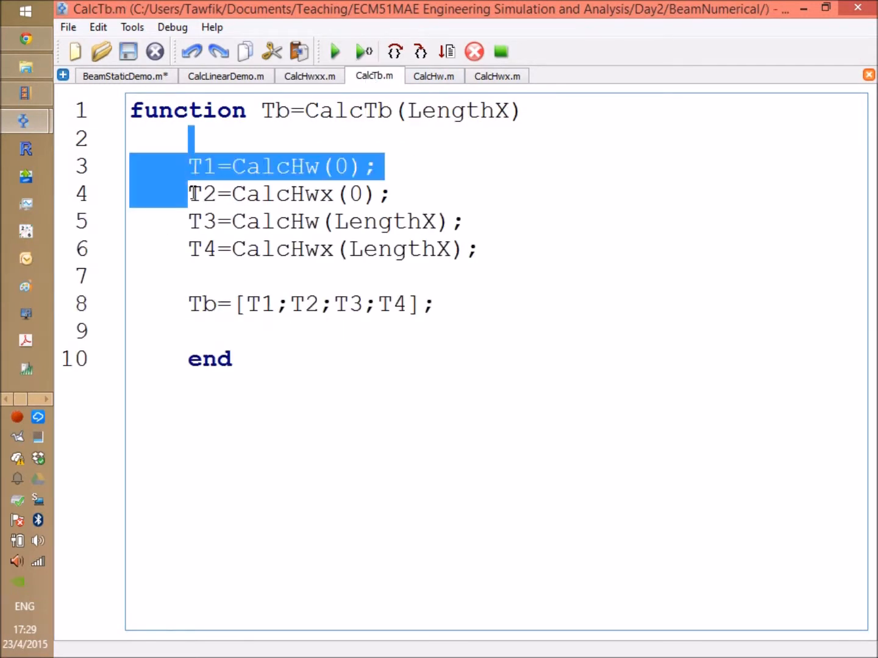
click(458, 280)
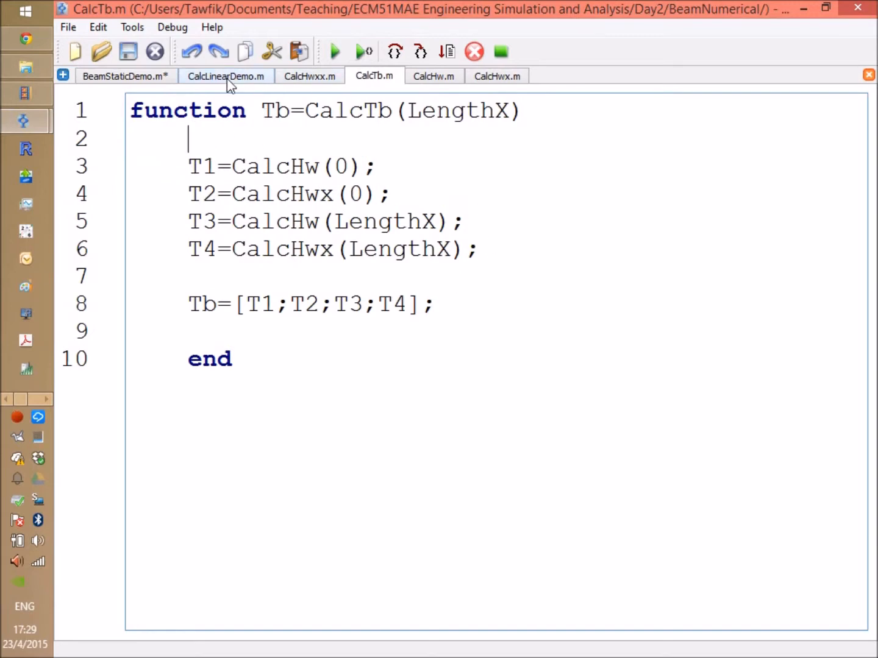
Step: Return to CalcLinearDemo.m and scroll to the integration loop and final KB scaling line
click(225, 75)
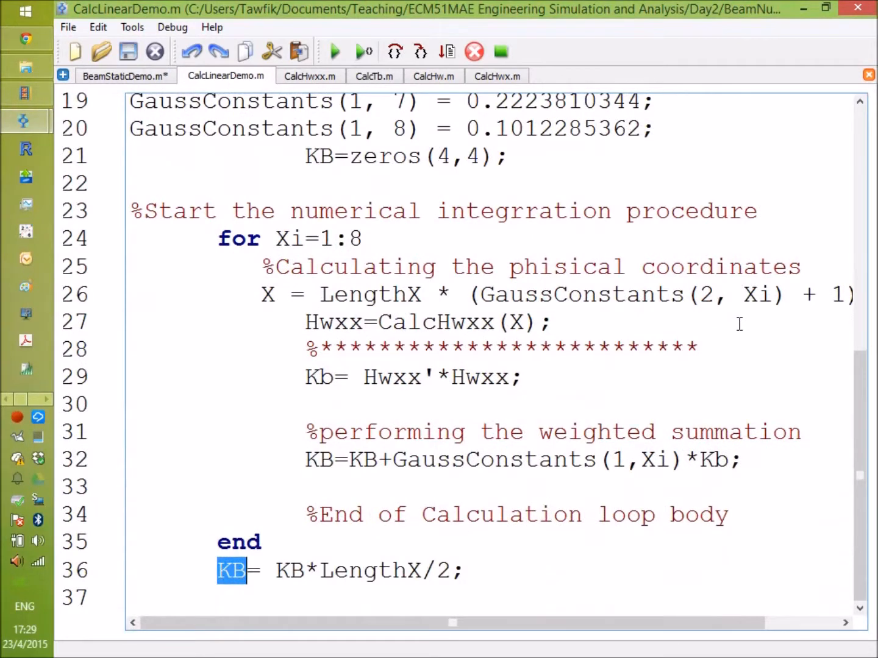
mouse_move(620, 295)
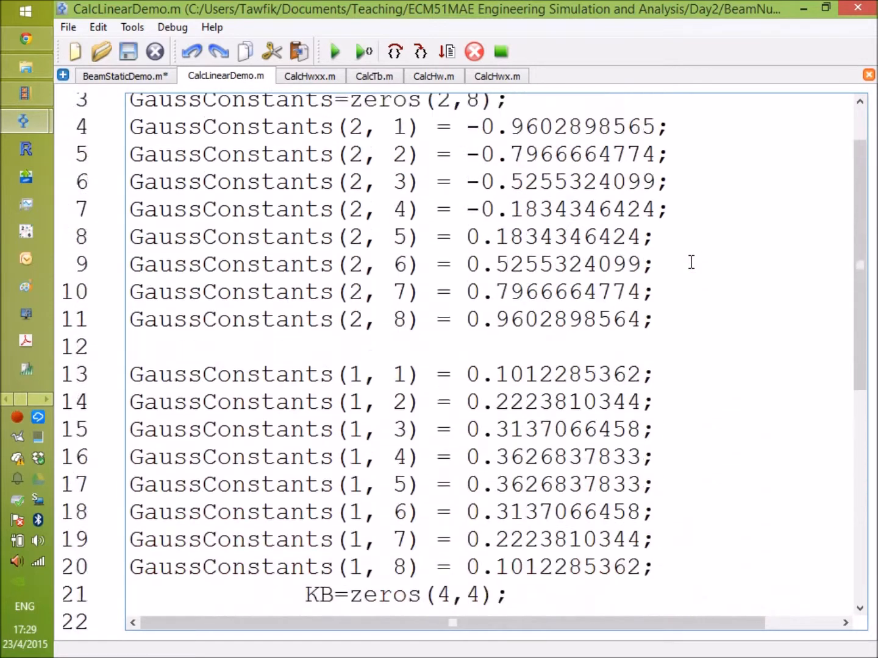
scroll(down, 3)
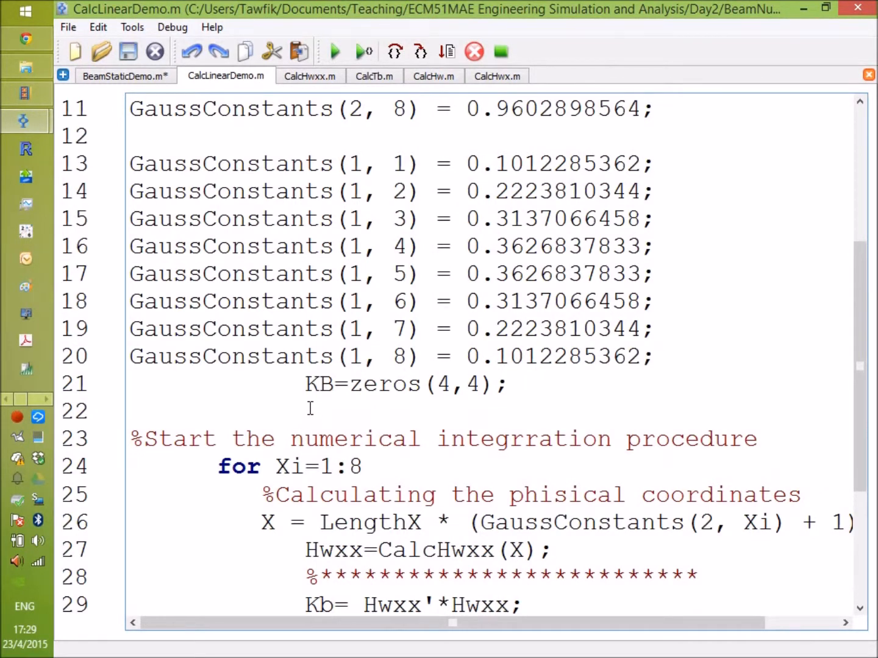
mouse_move(445, 404)
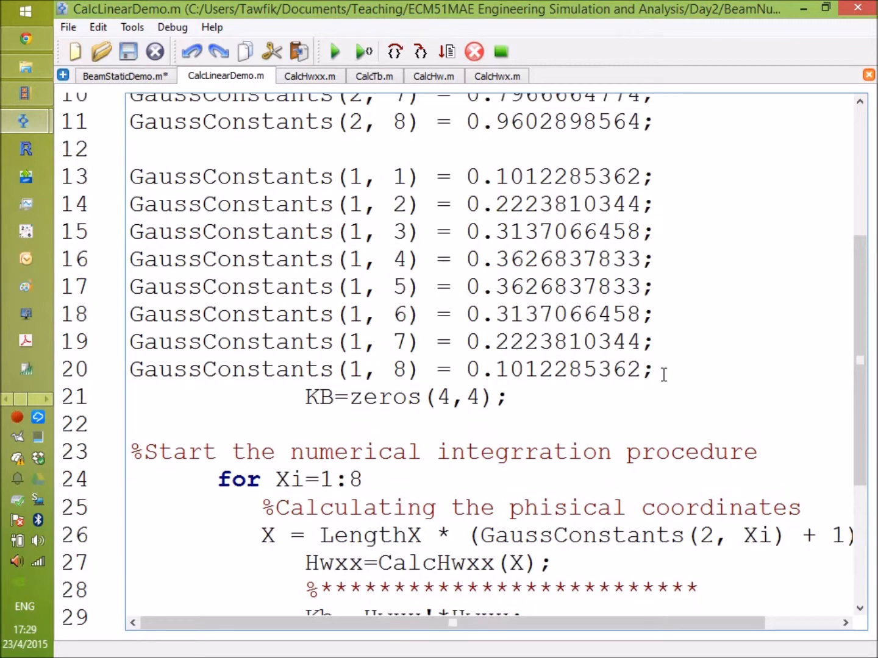
scroll(down, 3)
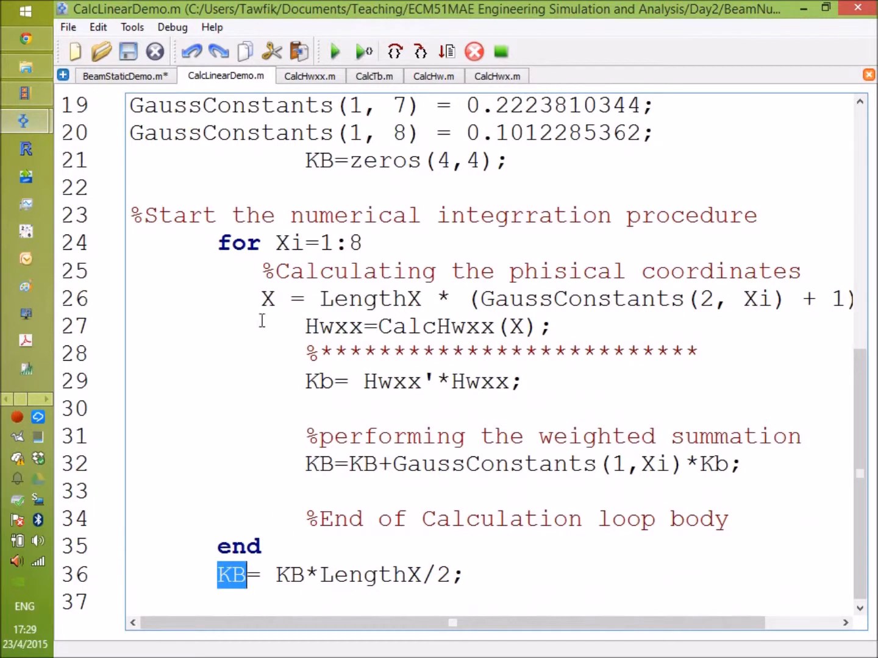
mouse_move(303, 318)
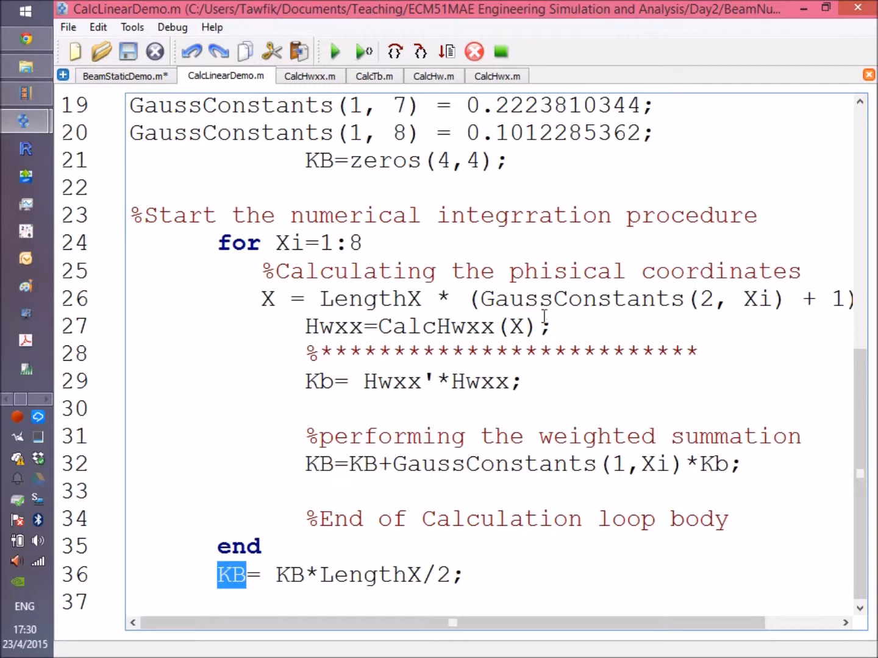
Step: Switch to BeamStaticDemo.m and scroll to the KGlobal, FGlobal and WW=inv(KGlobal)*FGlobal lines
click(124, 76)
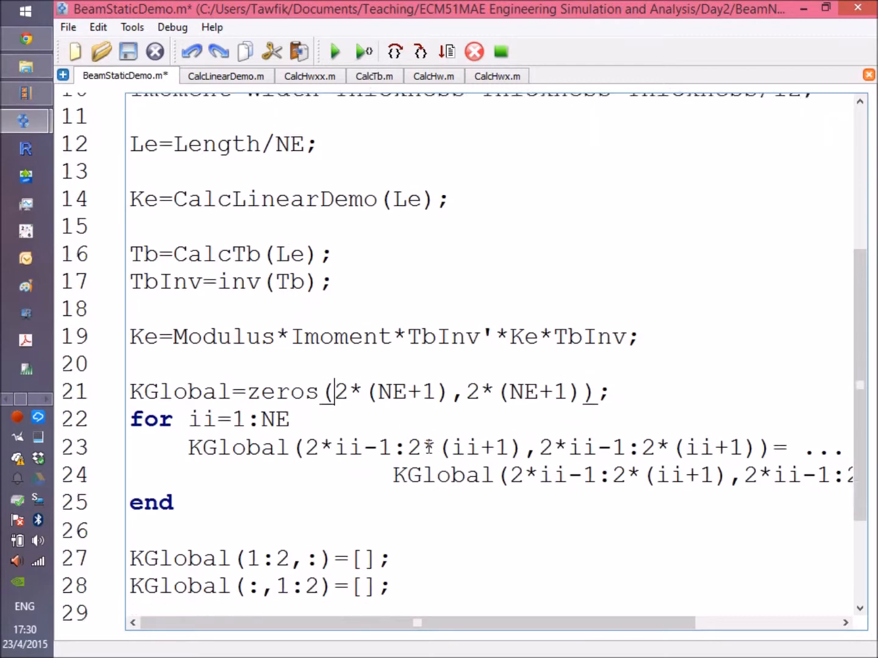
scroll(down, 3)
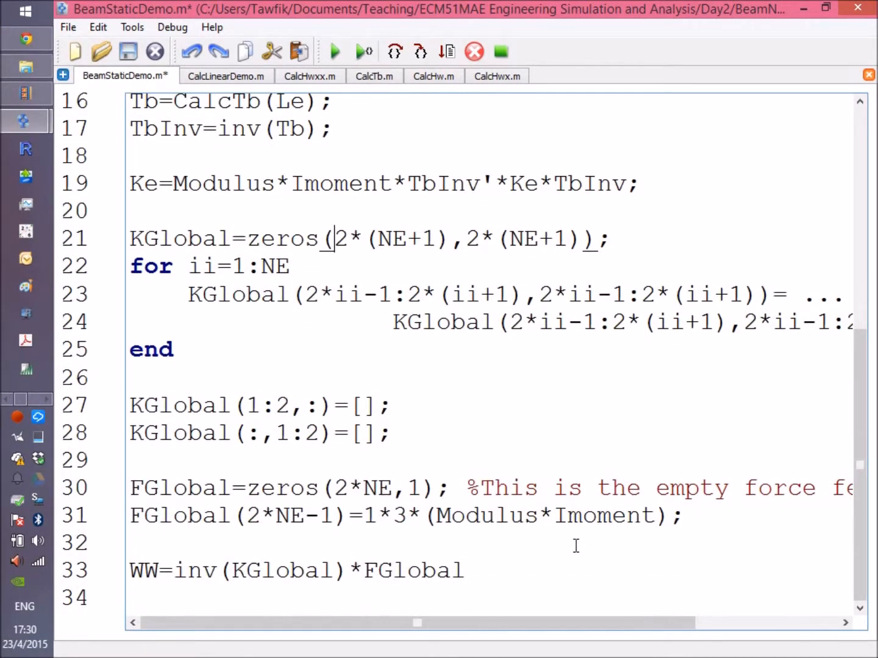
mouse_move(378, 561)
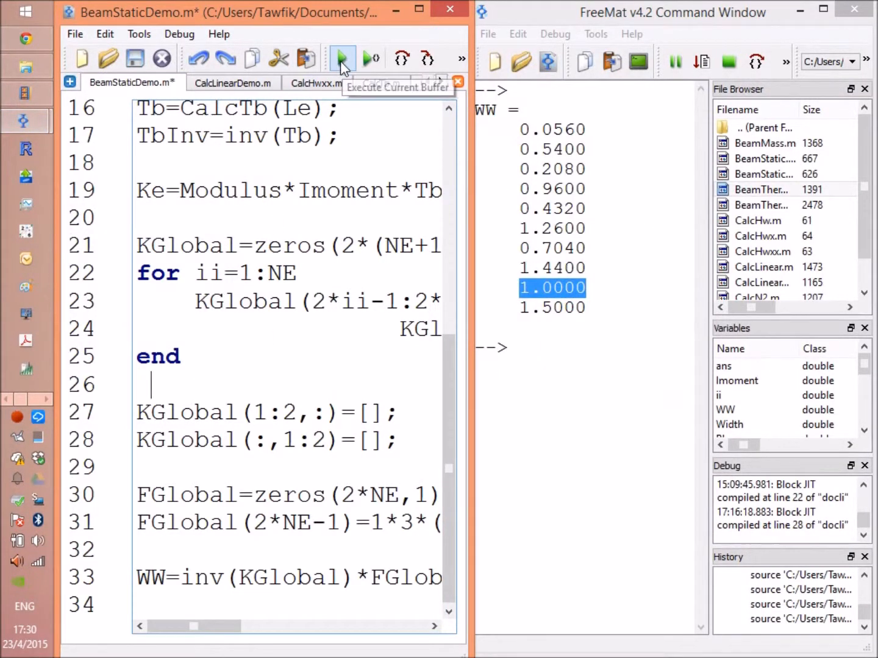
Step: Execute the BeamStaticDemo buffer so the Command Window lists WW deflections up to 1.0000
click(341, 59)
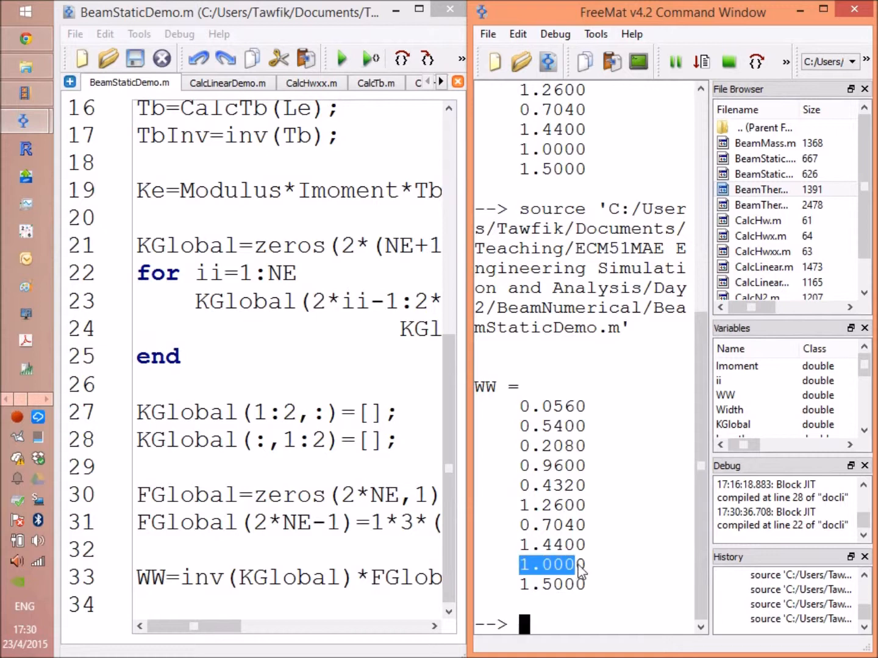
mouse_move(585, 576)
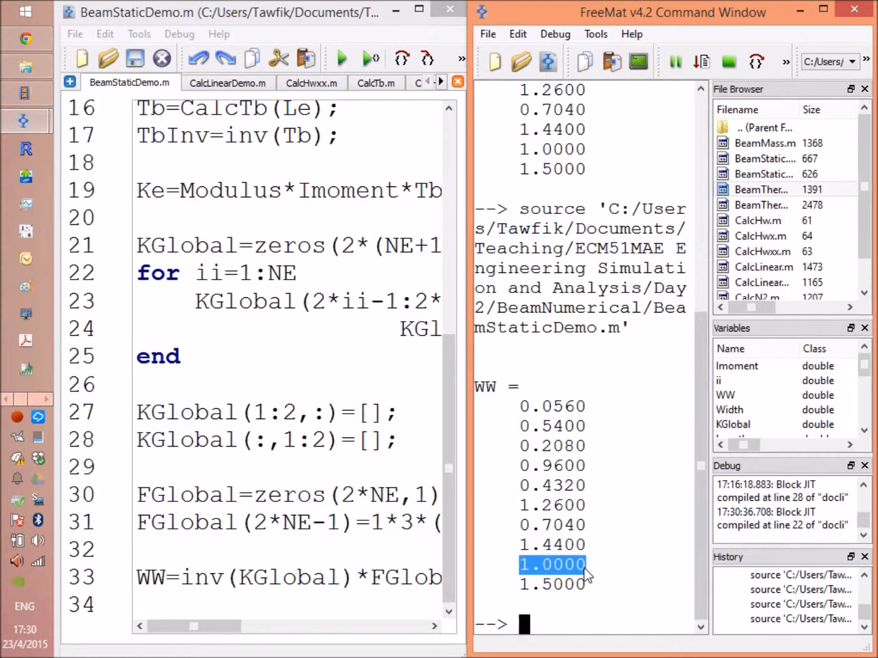
mouse_move(542, 443)
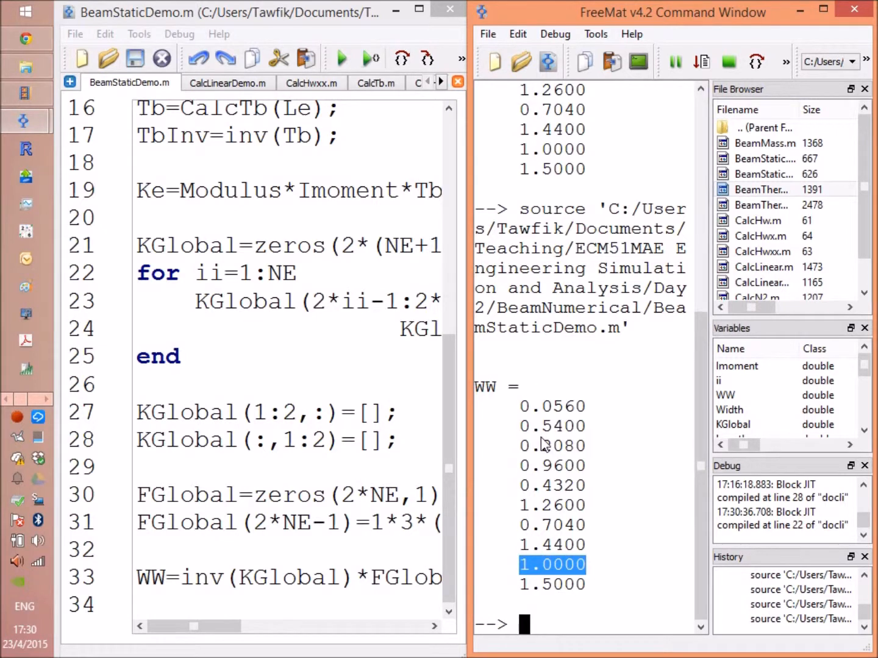